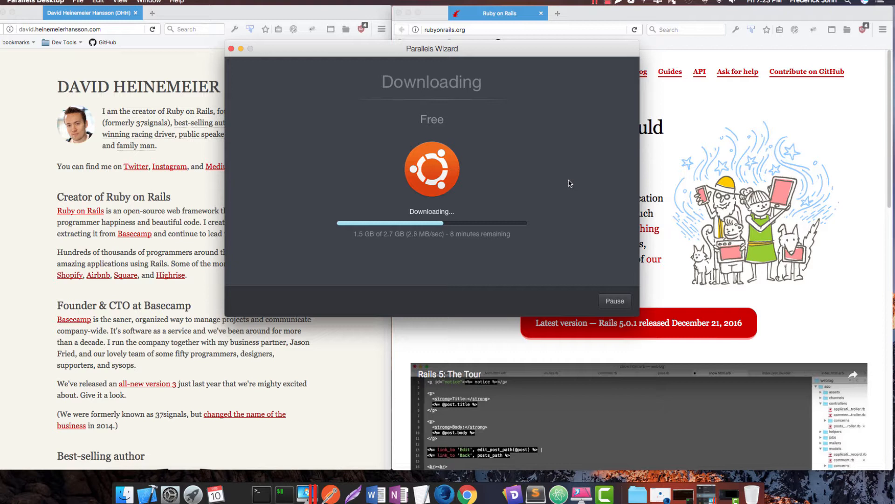
mouse_move(547, 188)
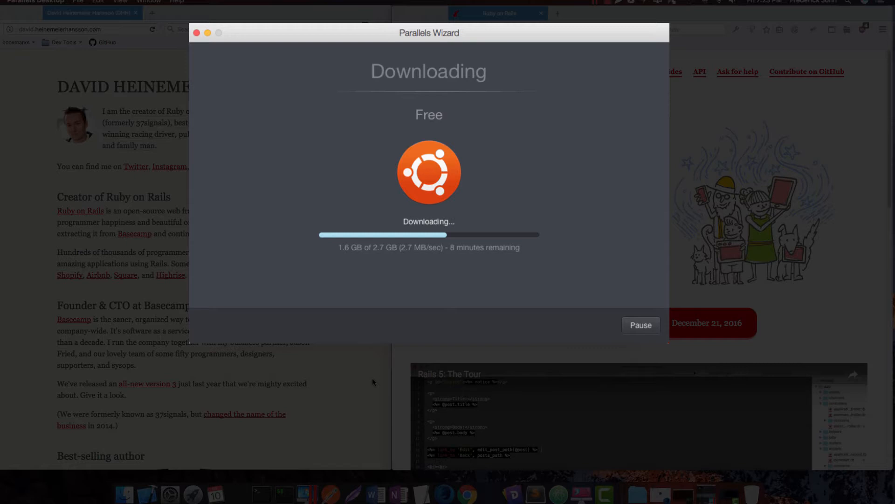
mouse_move(622, 290)
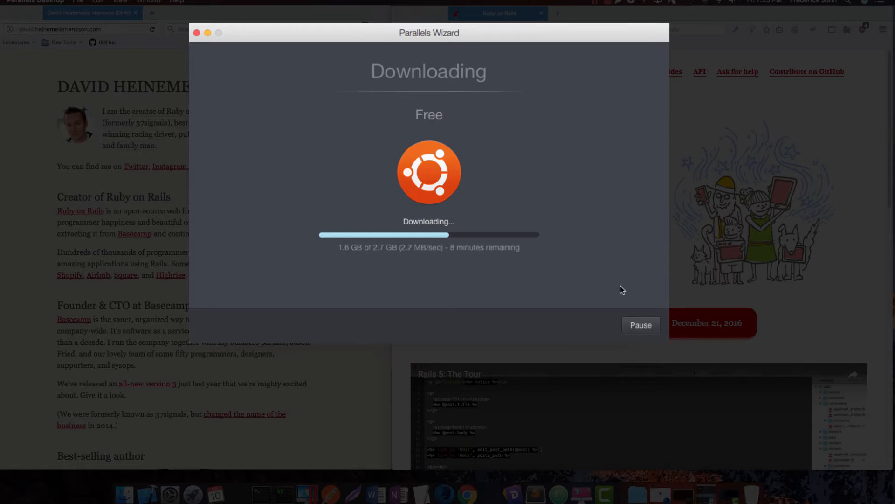
mouse_move(521, 39)
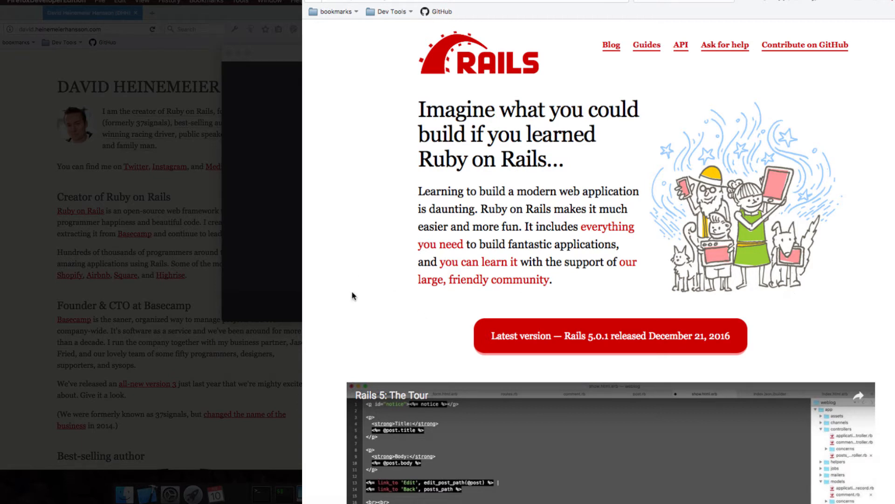
mouse_move(353, 170)
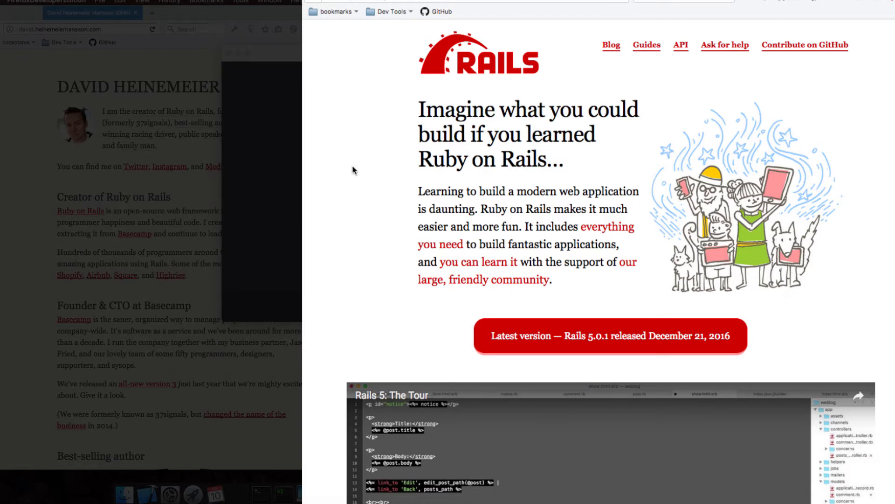
mouse_move(382, 193)
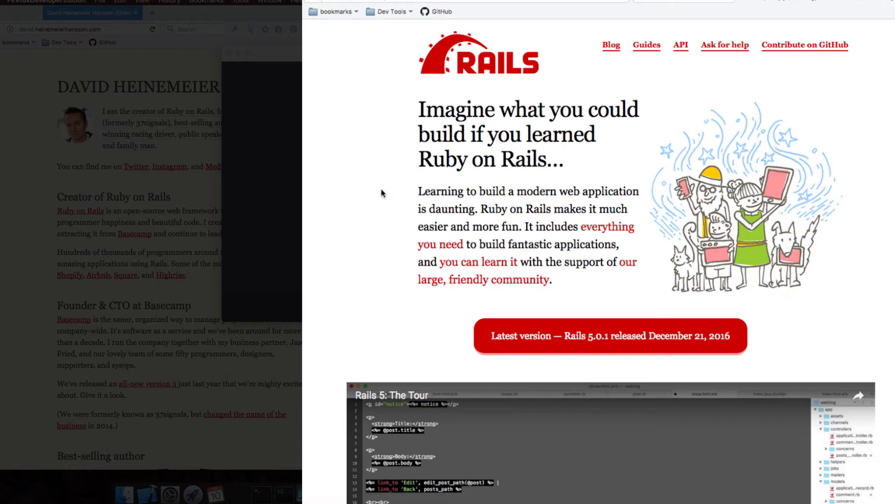
mouse_move(393, 181)
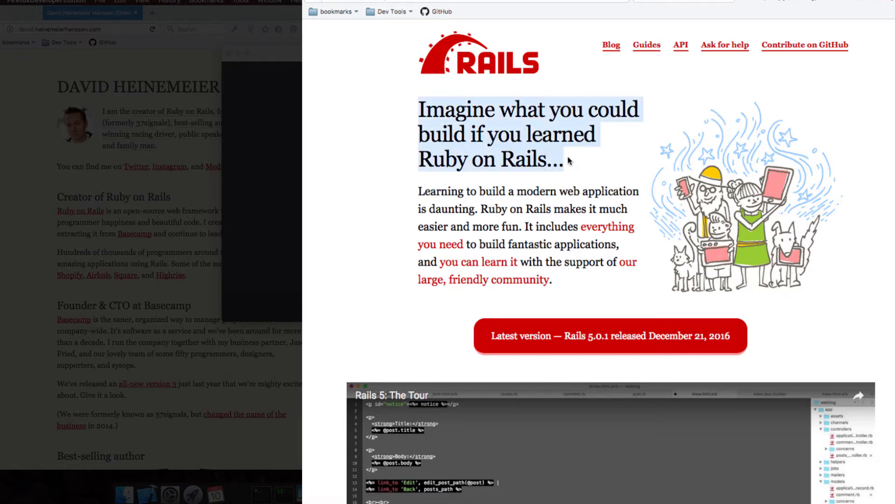
mouse_move(567, 169)
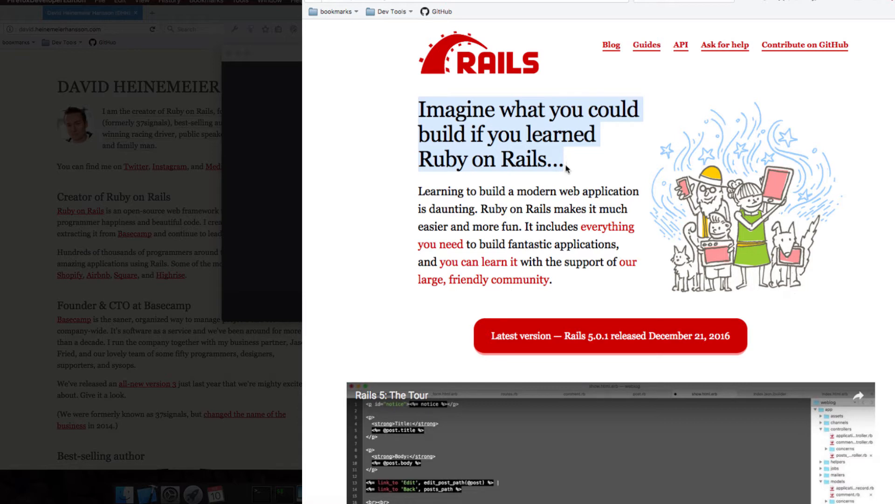
mouse_move(565, 168)
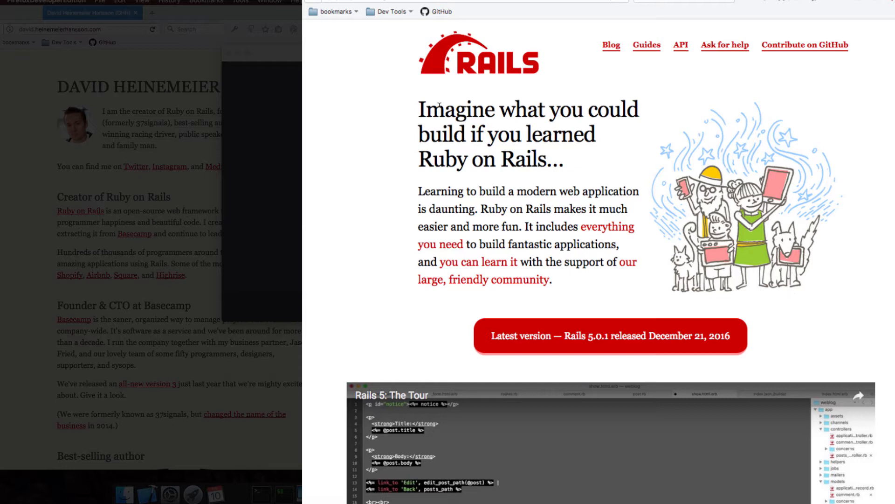
mouse_move(361, 193)
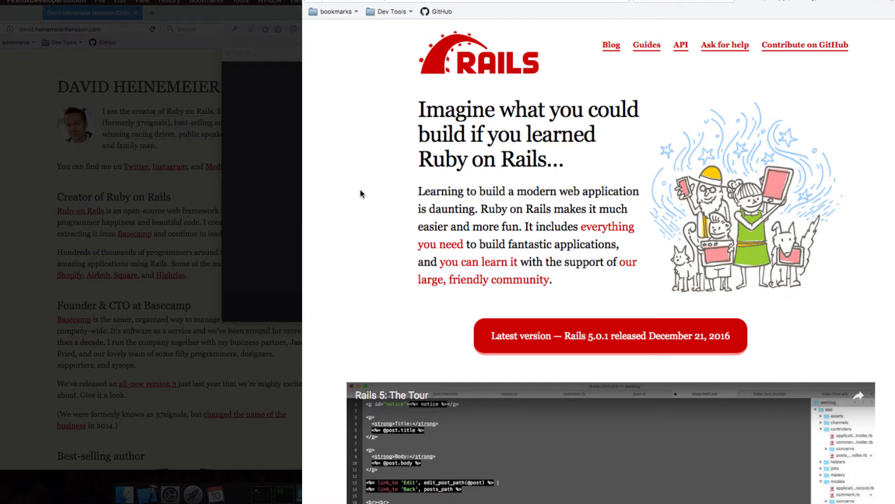
mouse_move(387, 234)
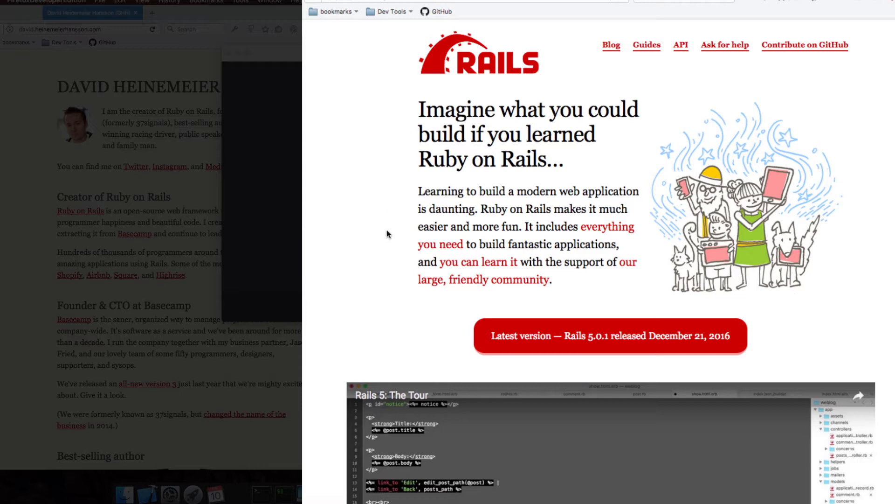
Scroll the Rails homepage down to the Convention over Configuration section.
scroll(down, 3)
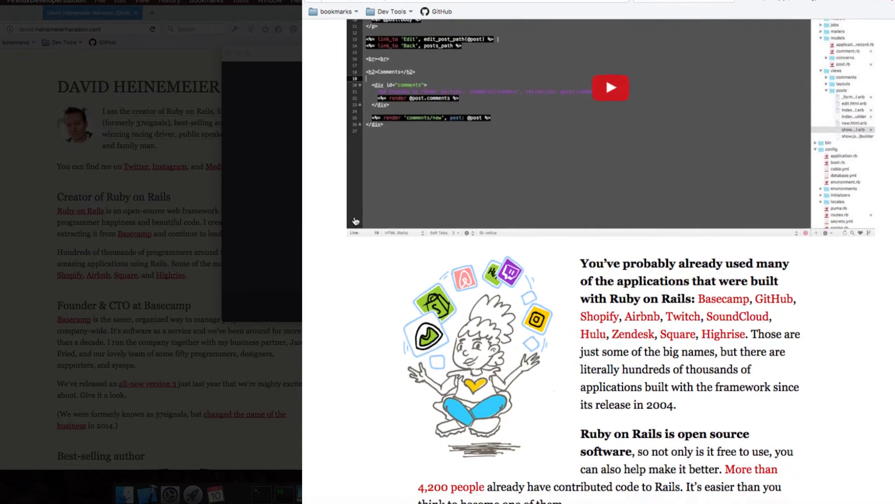
scroll(down, 3)
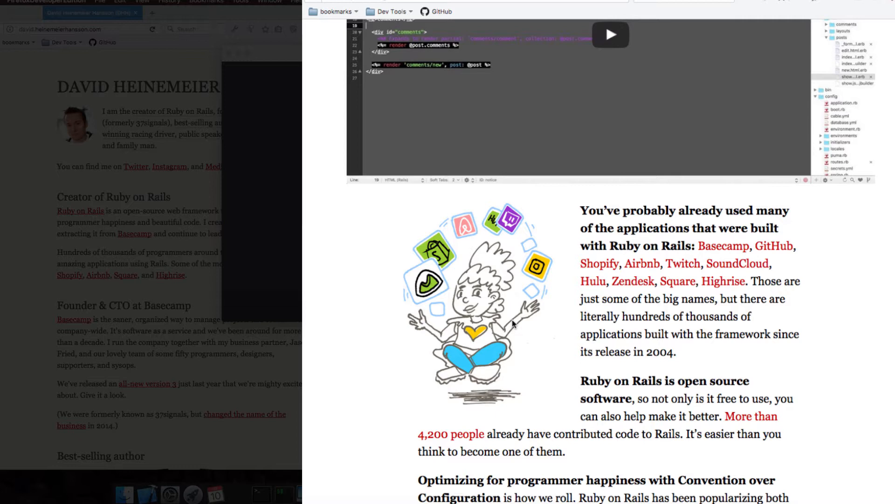
mouse_move(530, 344)
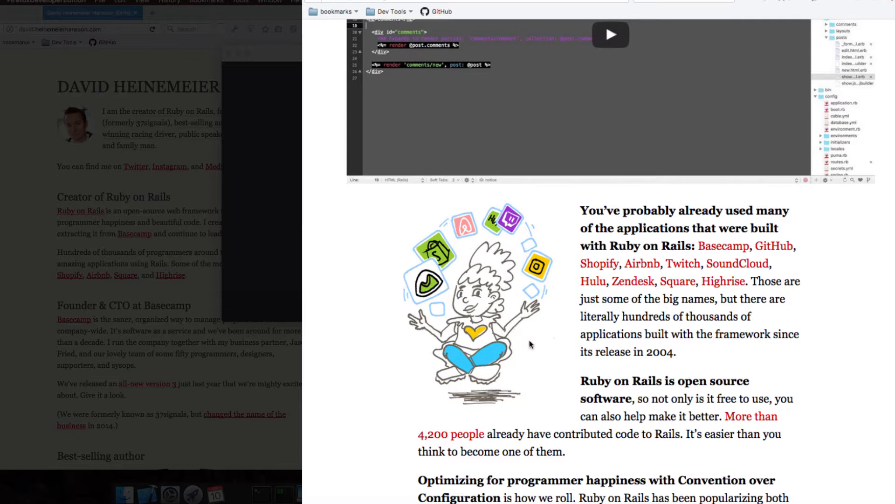
mouse_move(612, 392)
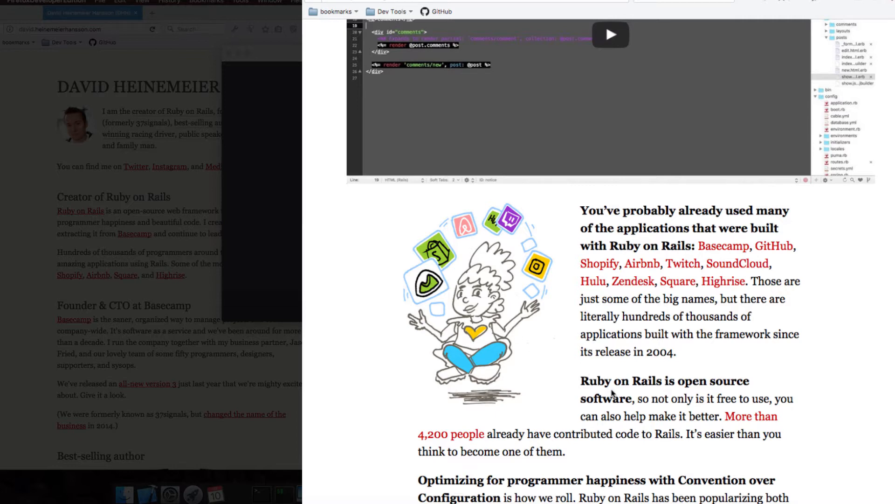
mouse_move(613, 392)
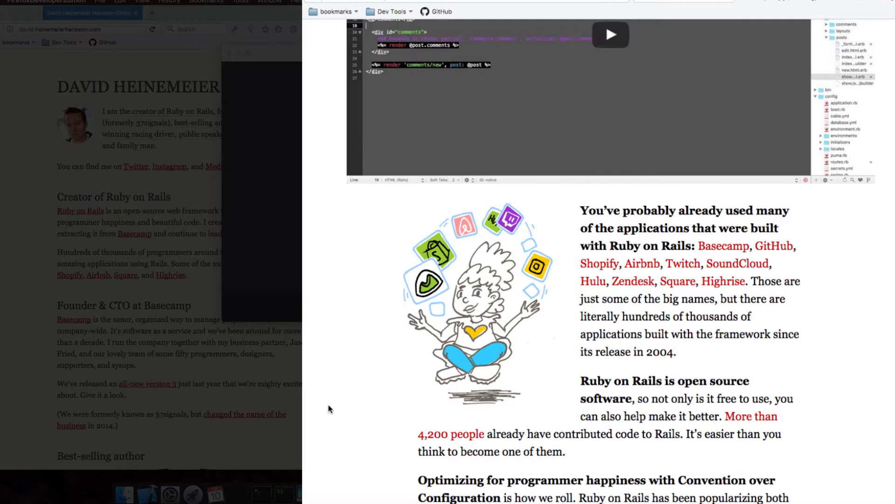
mouse_move(318, 397)
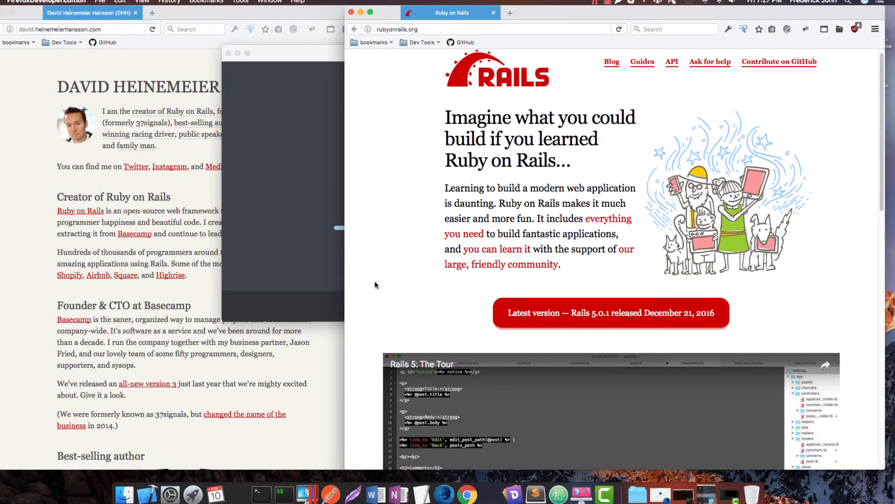
mouse_move(395, 279)
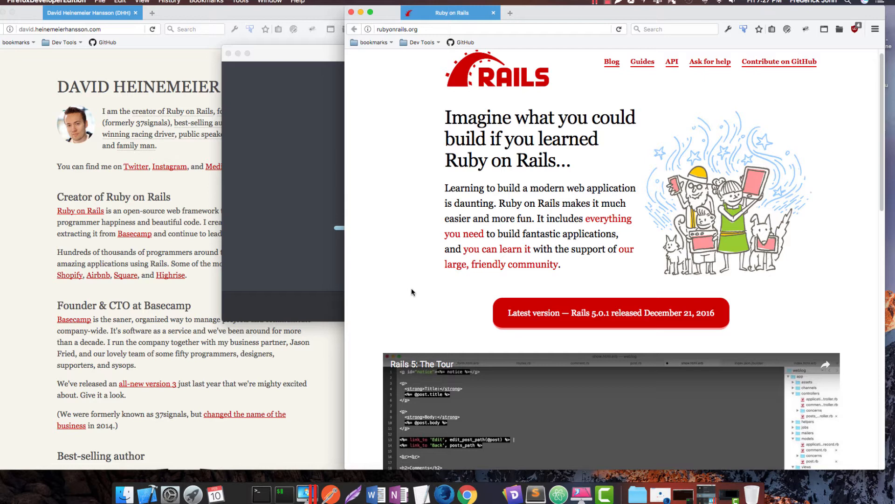
mouse_move(417, 291)
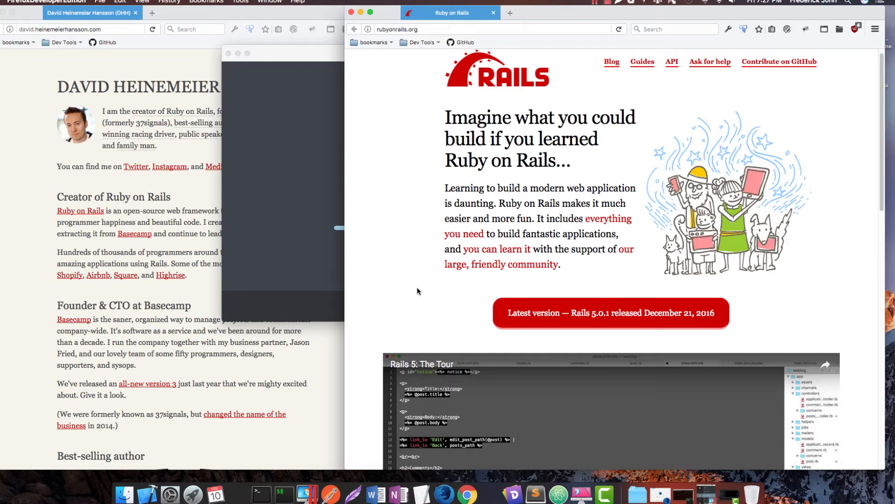
mouse_move(415, 294)
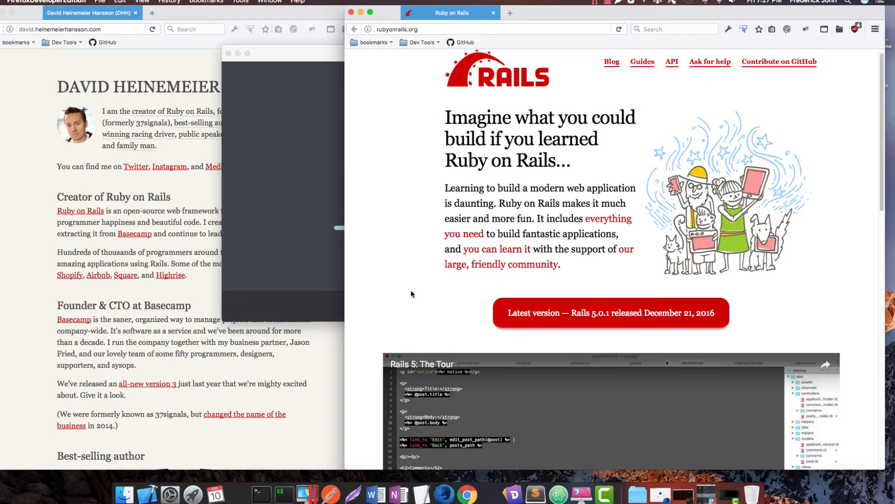
mouse_move(393, 278)
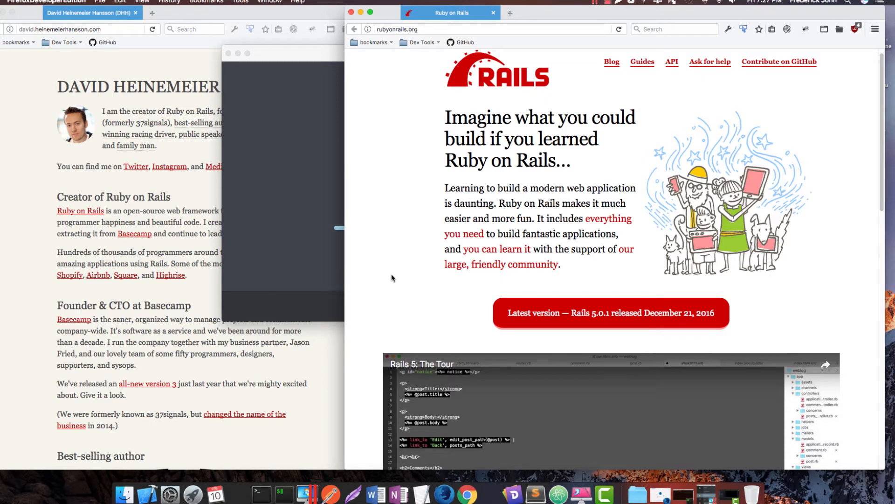
Scroll the Rails homepage to the Rails 5.0.1 banner and Rails 5 tour video.
scroll(down, 3)
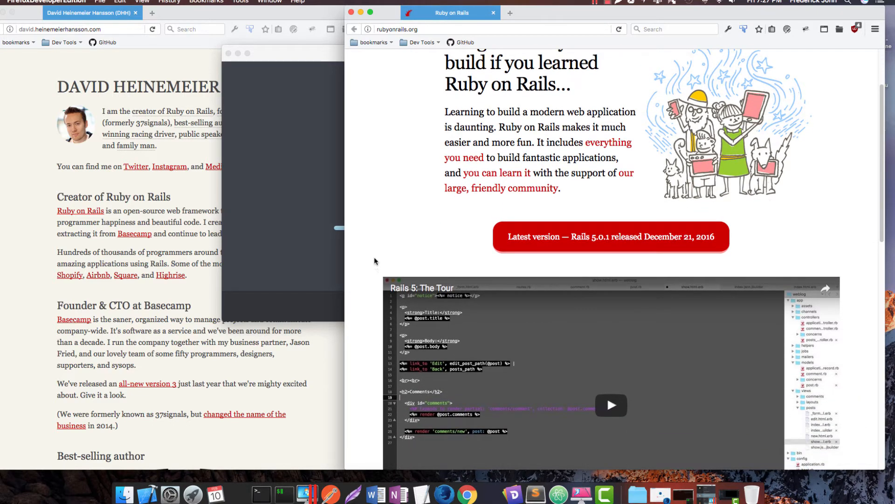
scroll(down, 3)
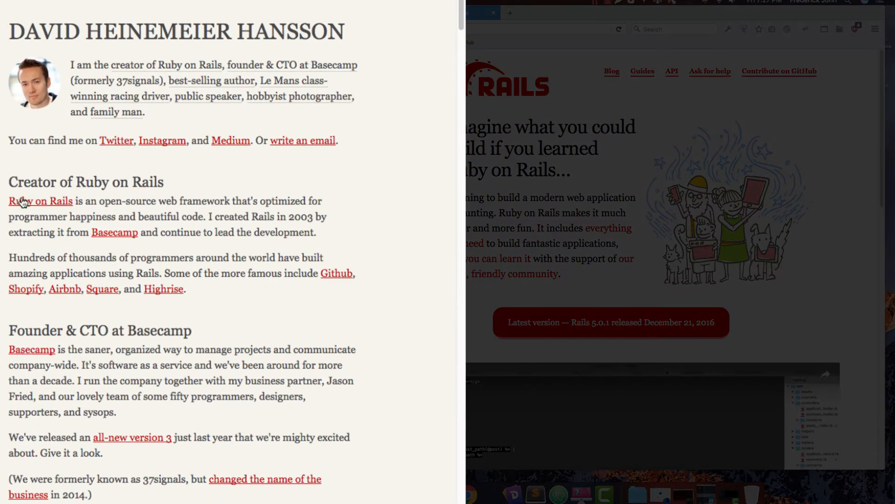
mouse_move(28, 181)
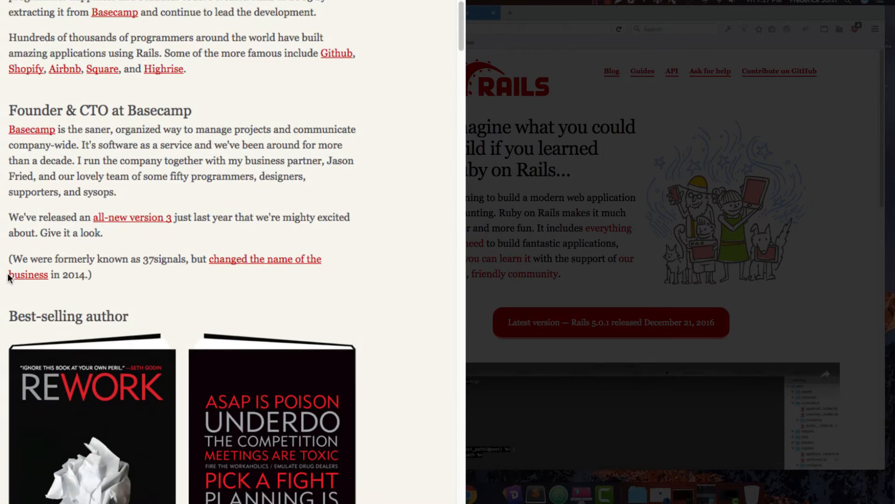
Scroll David Heinemeier Hansson's homepage down to the Public speaker section.
scroll(down, 3)
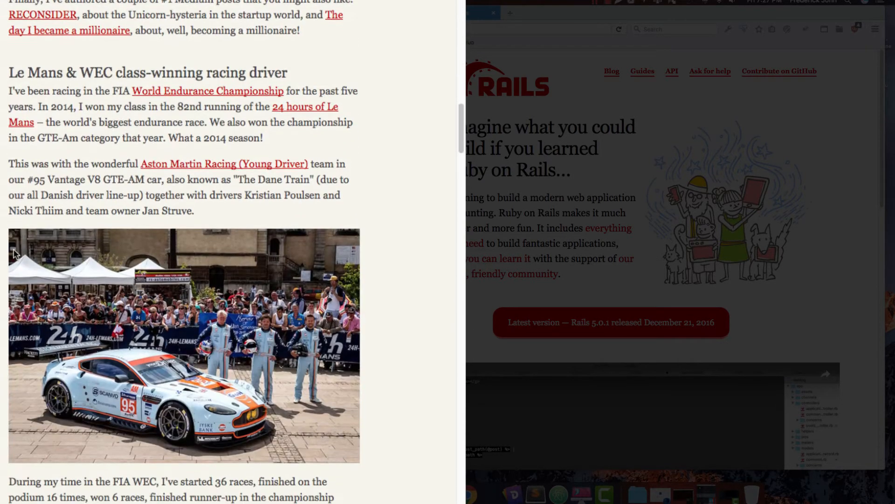
scroll(down, 3)
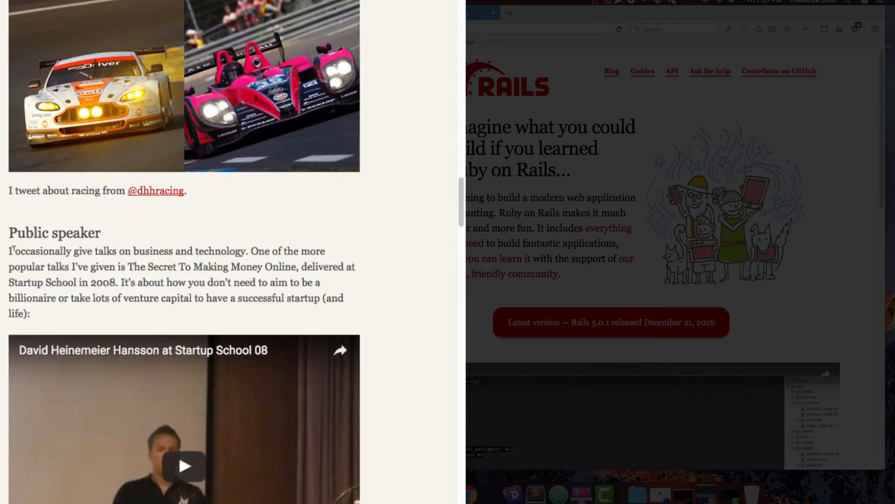
scroll(down, 3)
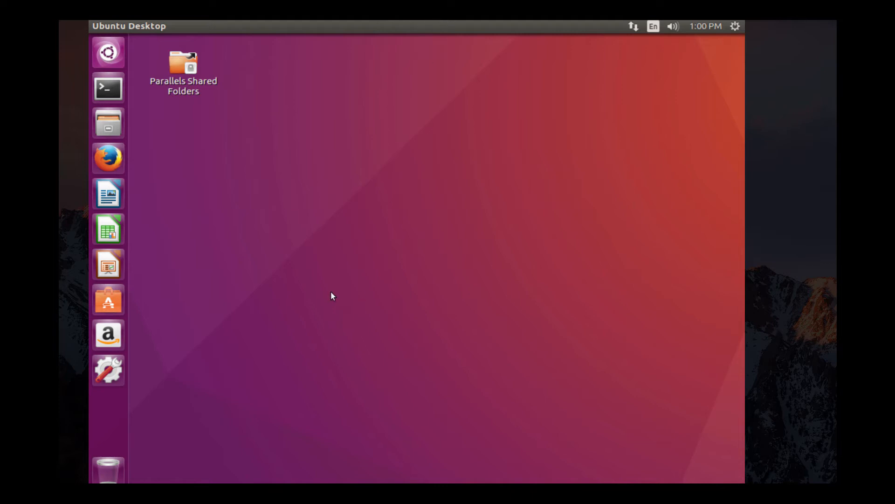
Open a terminal and run cat /etc/*-release to confirm Ubuntu 16.04.2 LTS.
click(107, 88)
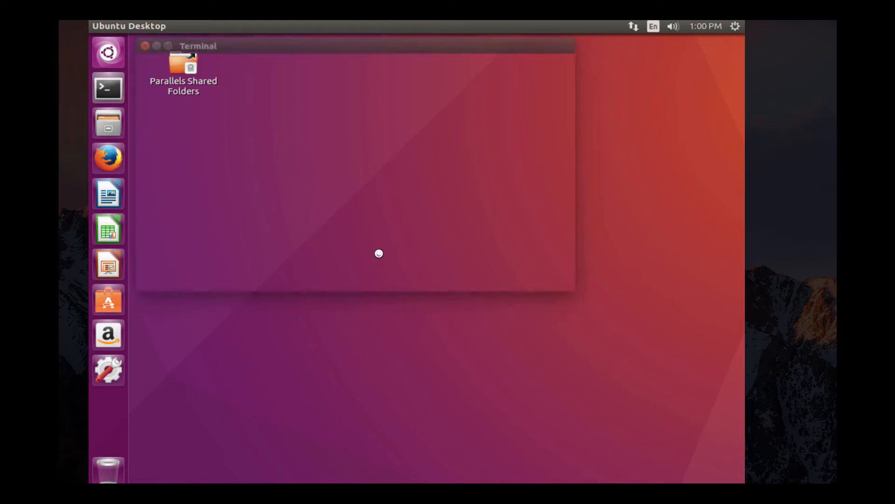
click(108, 89)
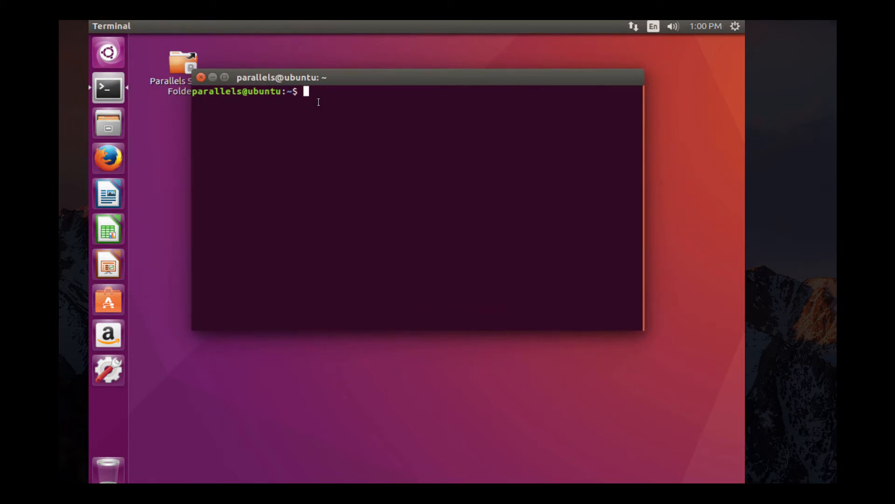
text(cat /etc/*-release)
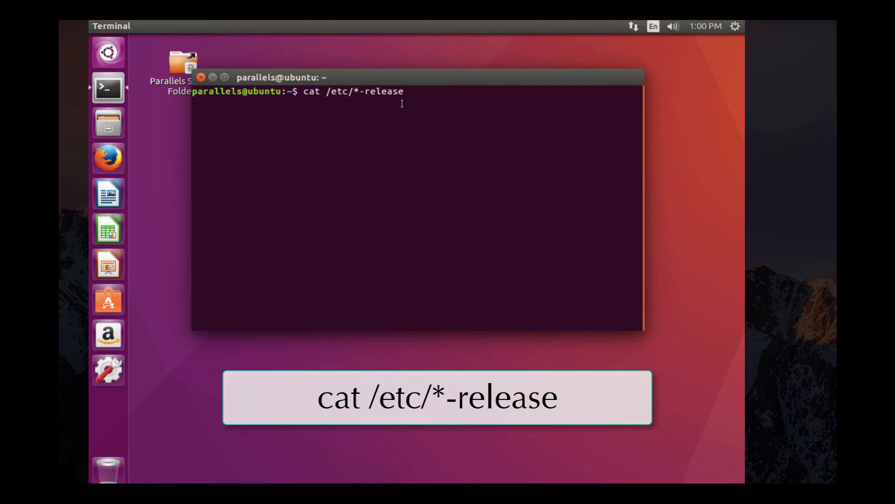
key(Return)
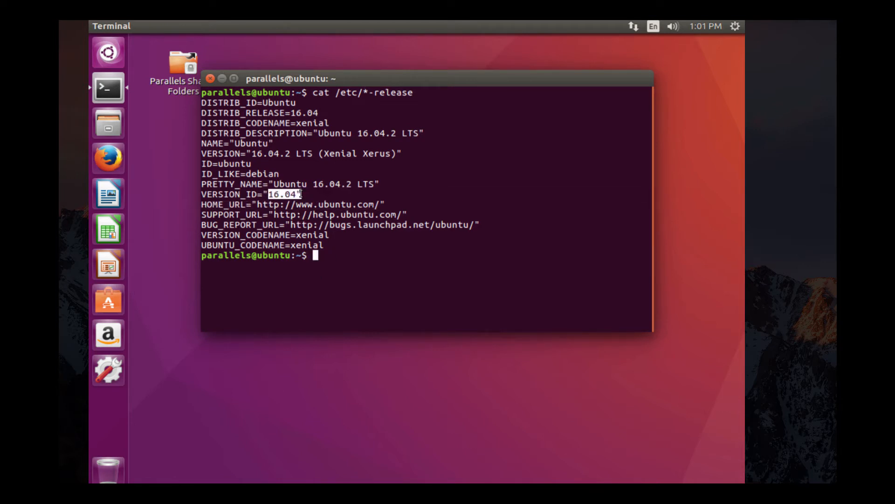
mouse_move(307, 194)
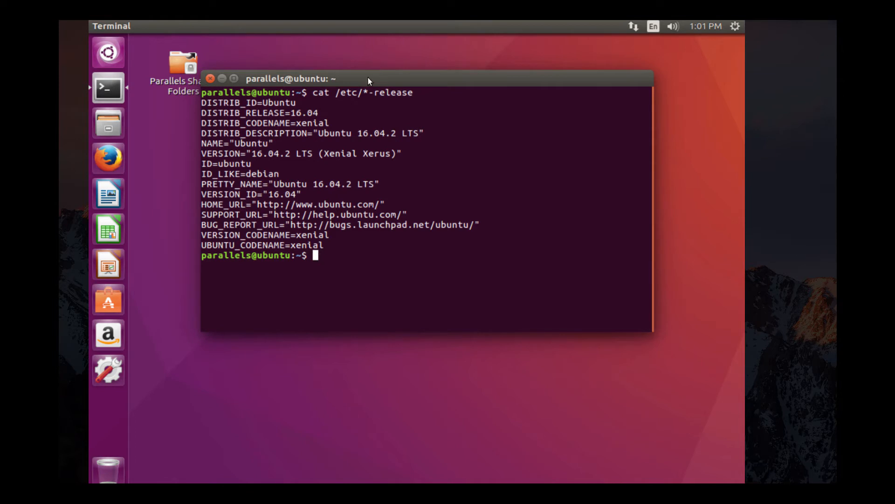
drag(368, 79, 365, 97)
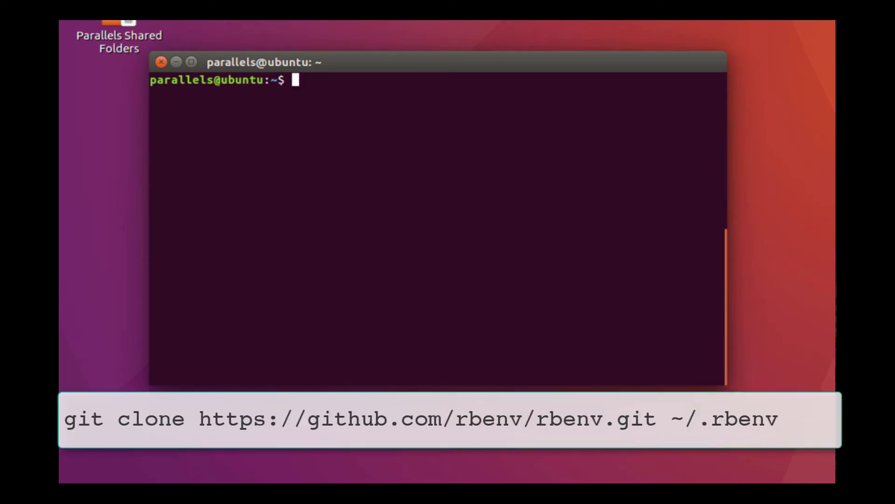
text(git clone https://github.com/rbenv/rbenv.git ~/.rbenv)
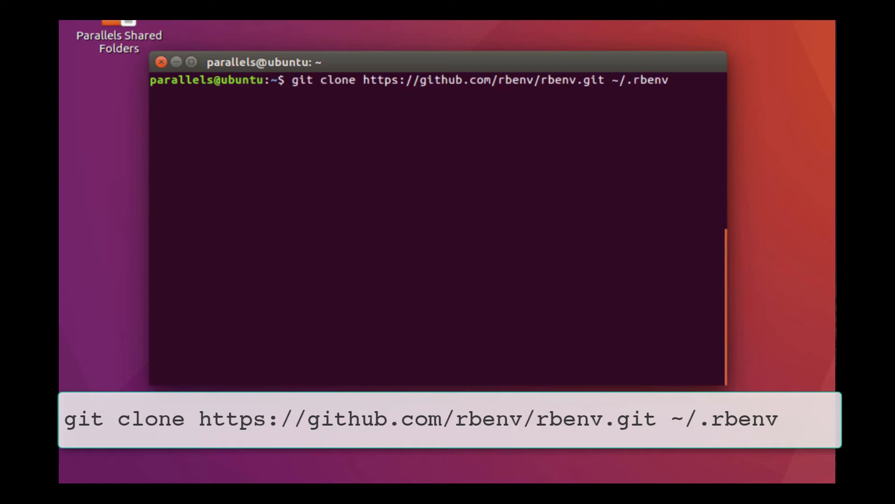
mouse_move(781, 64)
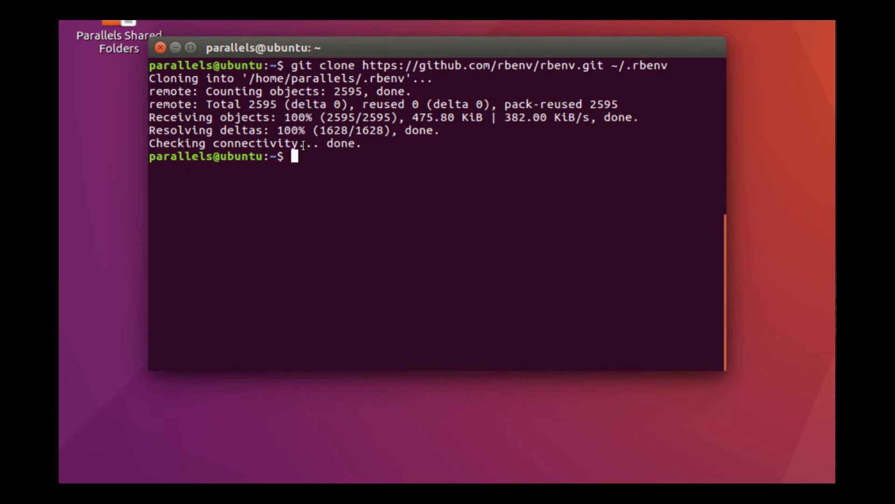
mouse_move(302, 188)
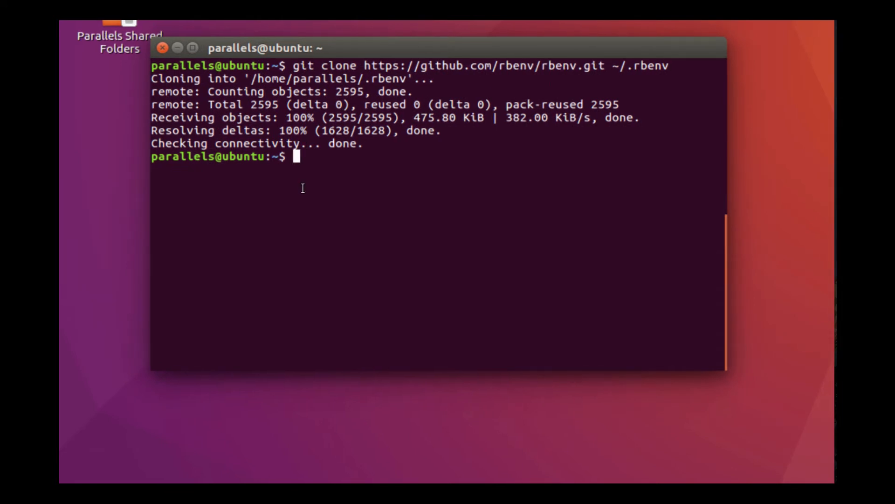
Append the rbenv bin PATH export and the rbenv init line to ~/.bashrc.
text(echo 'export PATH="$HOME/.rbenv/bin:$PATH"' >> ~/.bashrc)
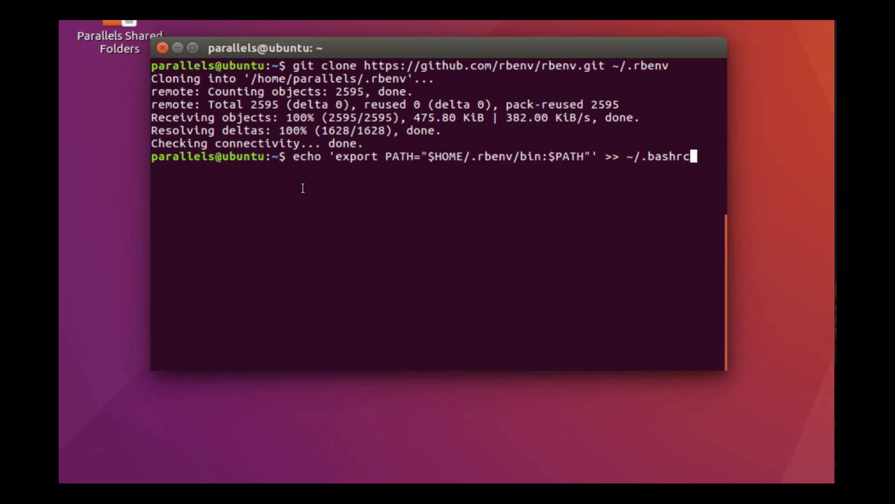
mouse_move(343, 168)
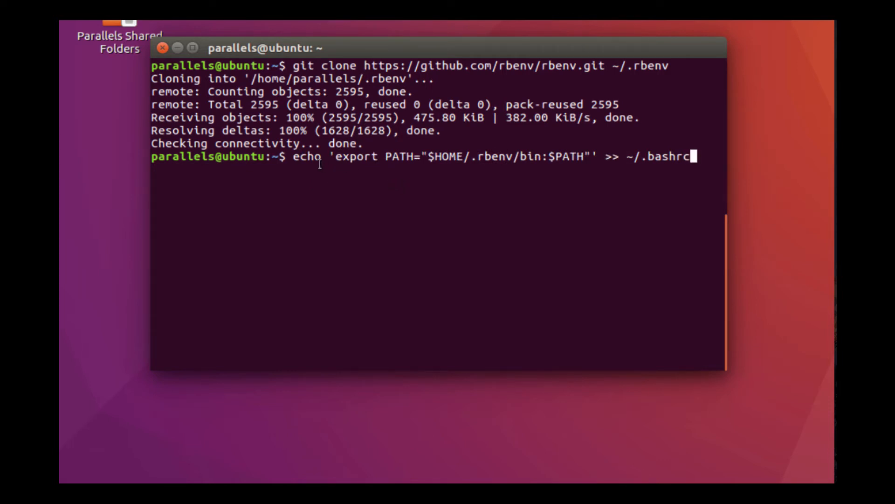
mouse_move(442, 147)
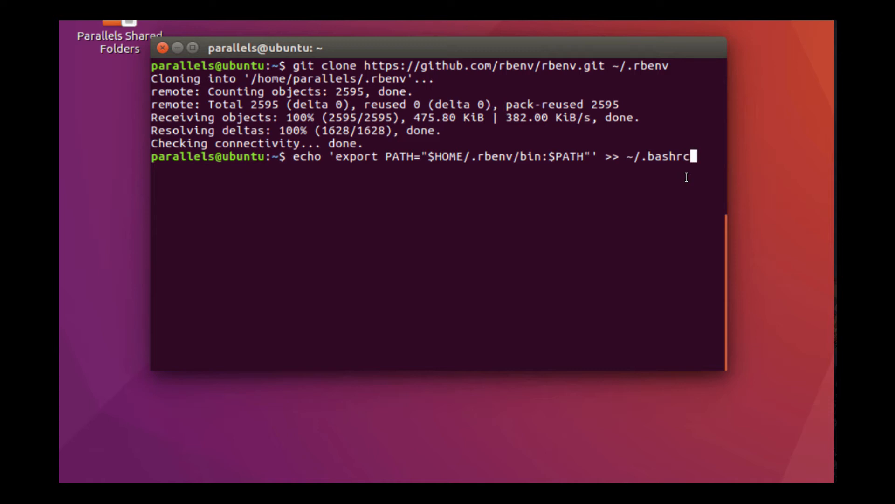
mouse_move(693, 182)
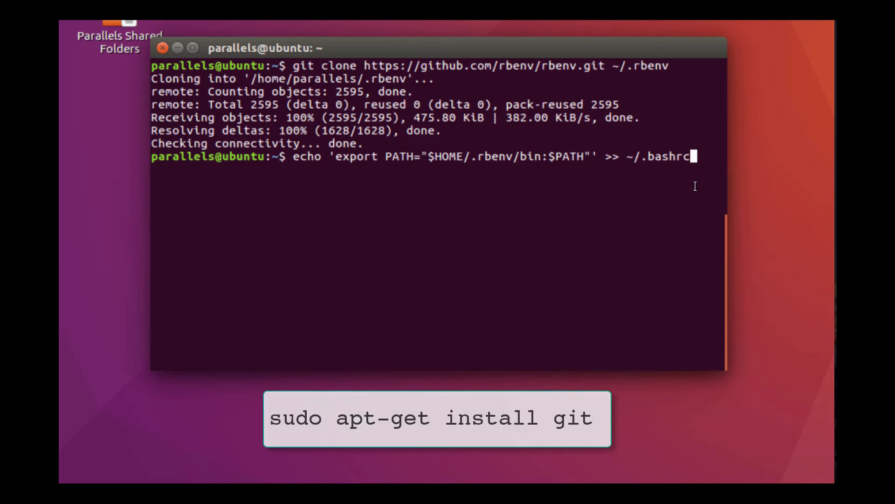
mouse_move(701, 157)
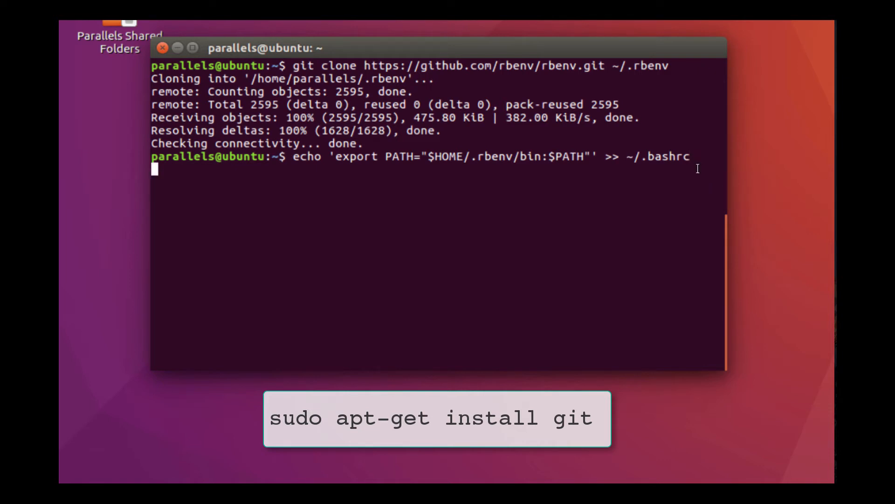
key(Return)
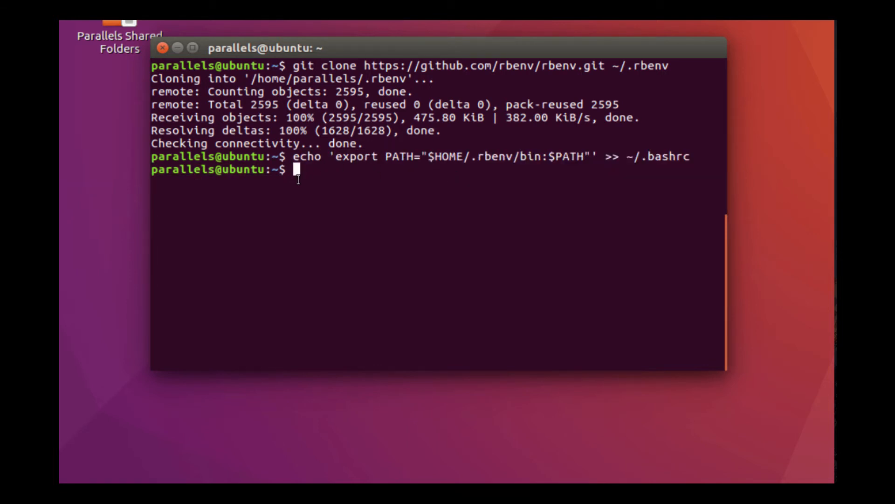
mouse_move(410, 167)
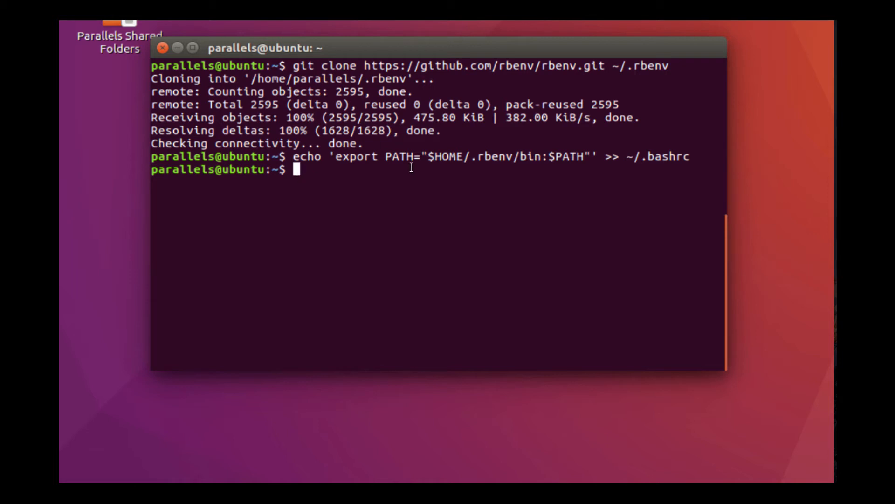
mouse_move(319, 171)
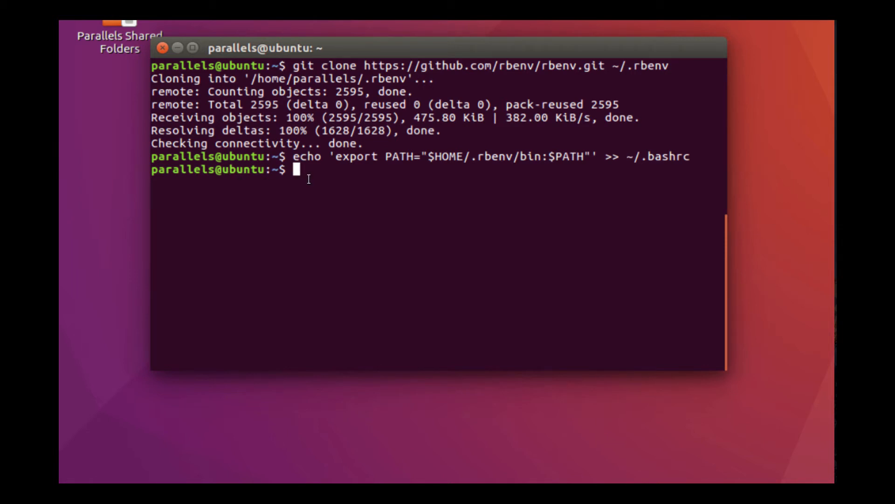
mouse_move(295, 172)
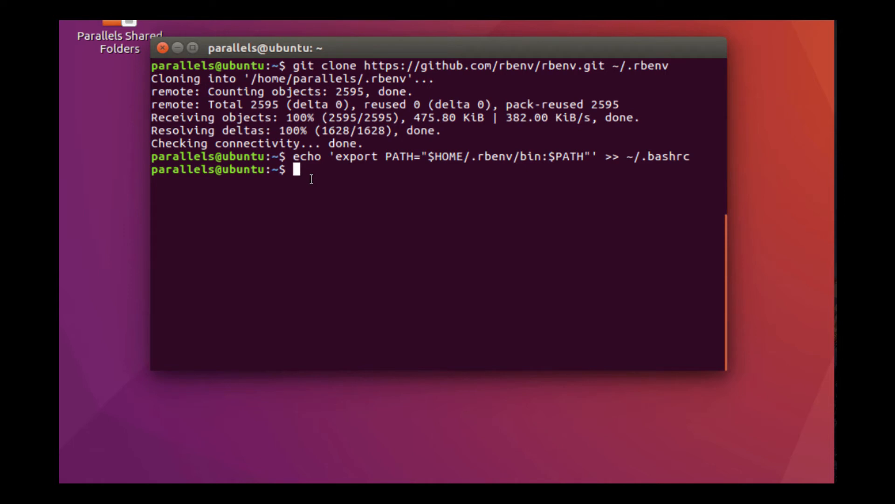
text(echo 'eval "$(rbenv init -)"' >> ~/.bashrc)
text(source ~/.bashrc)
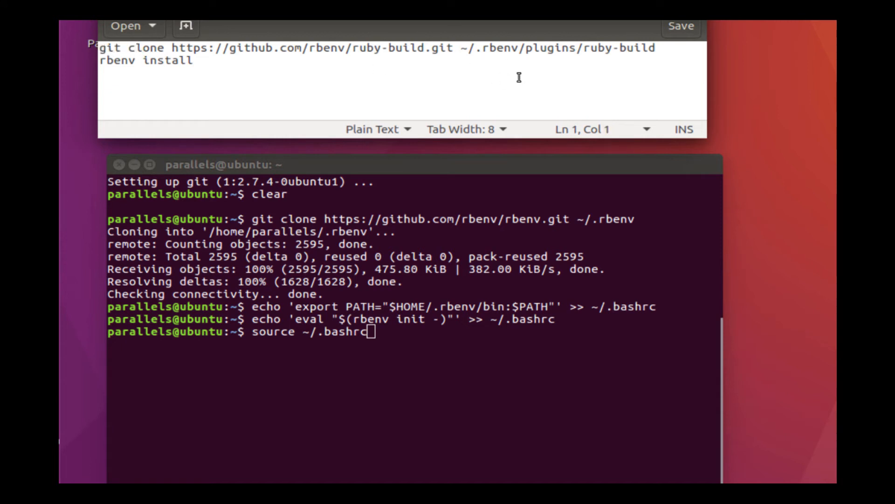
mouse_move(585, 78)
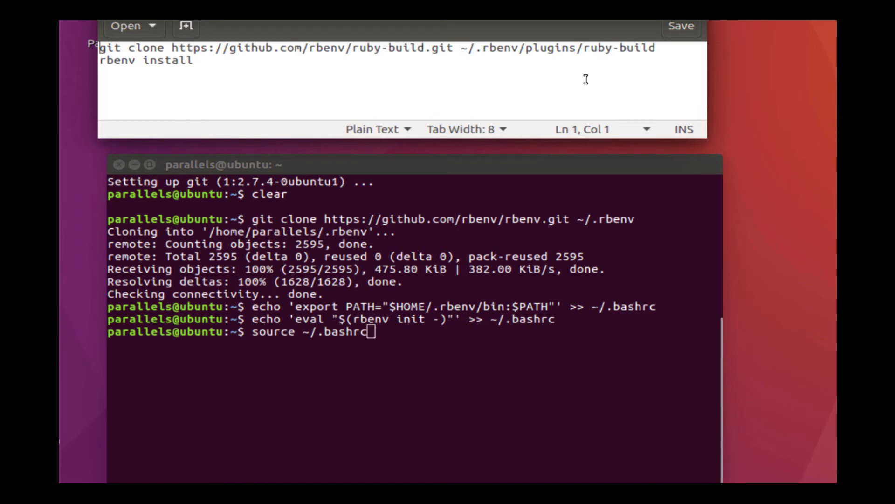
mouse_move(339, 87)
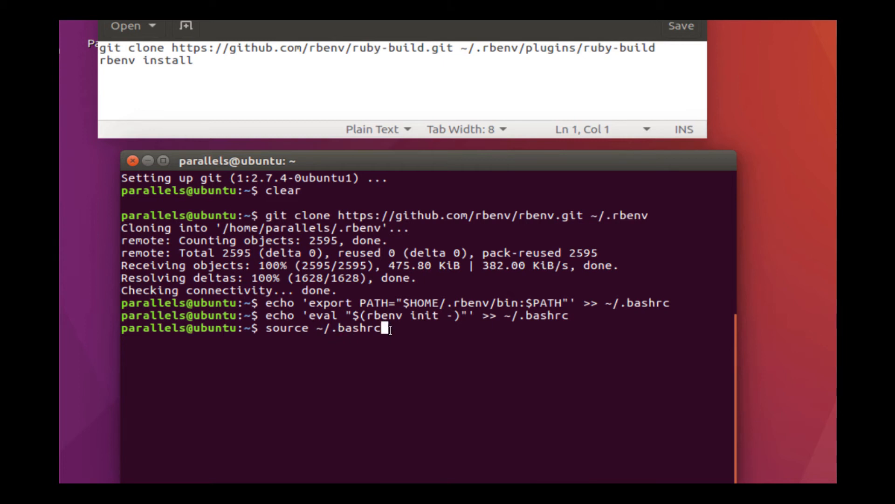
Run source ~/.bashrc to load the rbenv shell settings.
key(Return)
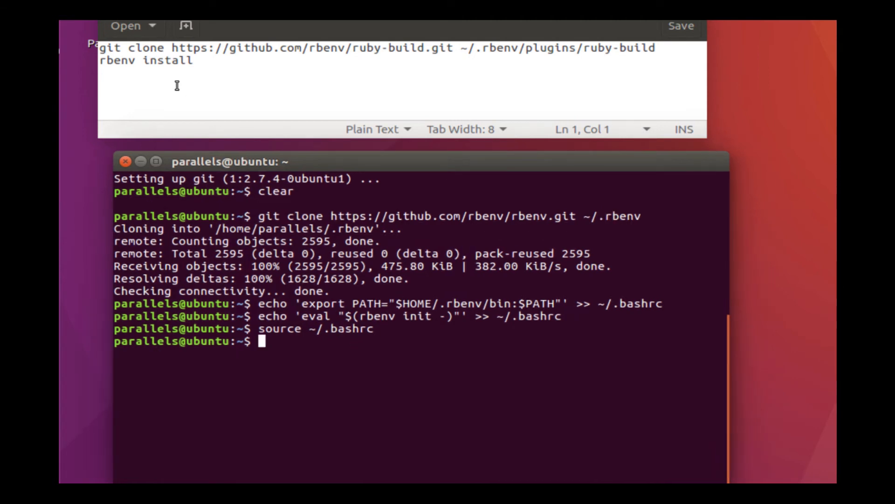
drag(109, 48, 258, 48)
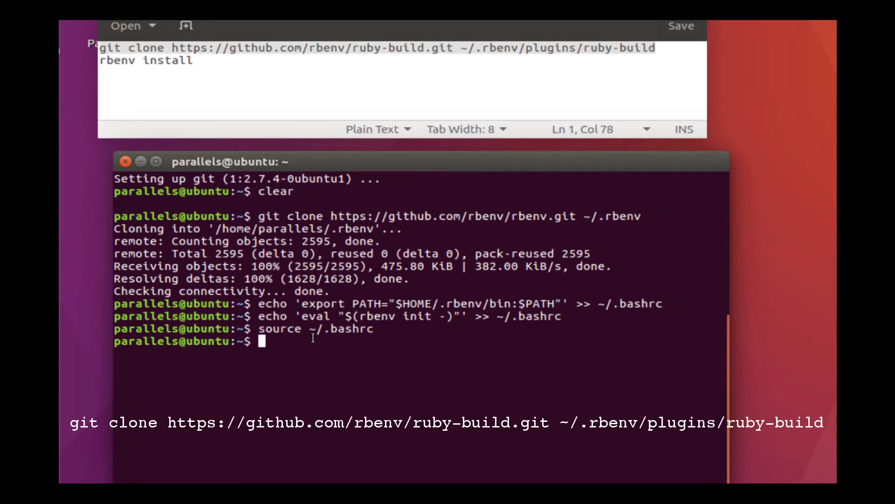
Clone ruby-build from GitHub into ~/.rbenv/plugins/ruby-build.
text(git clone https://github.com/rbenv/ruby-build.git ~/.rbenv/plugins/ruby-build)
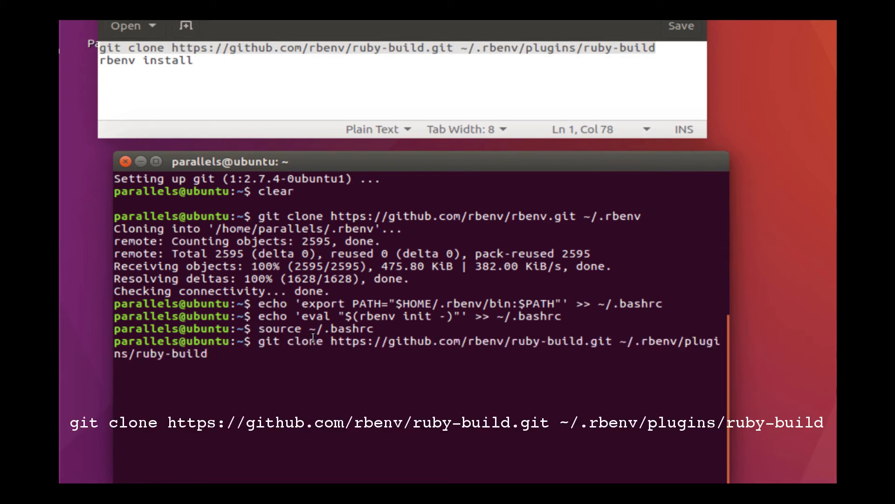
key(Return)
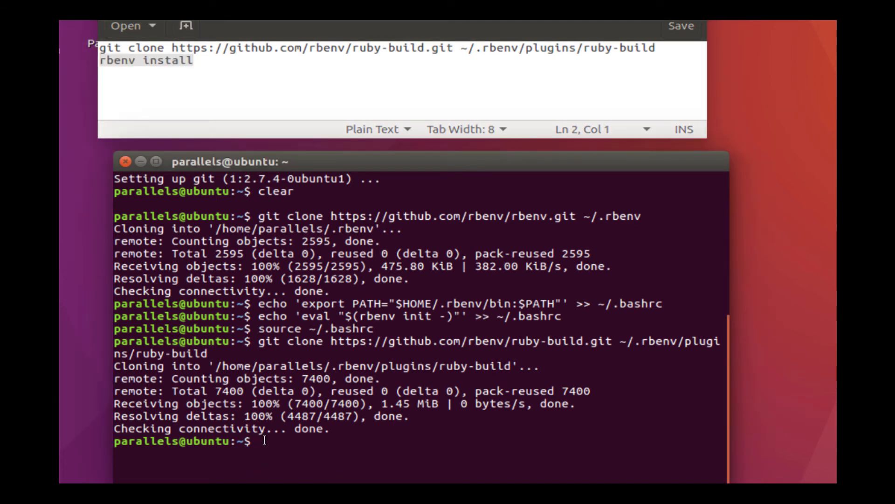
Run rbenv install 2.4.0 after '2.4' returns definition not found.
text(rbenv install)
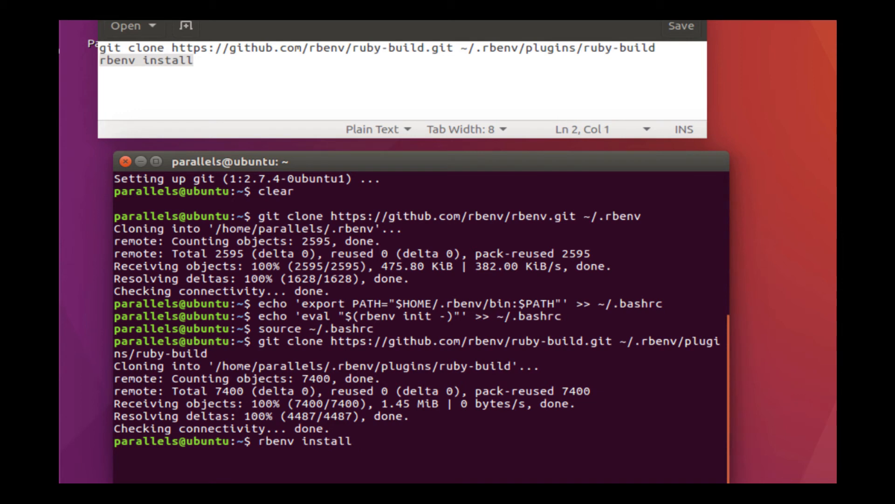
text(2.4)
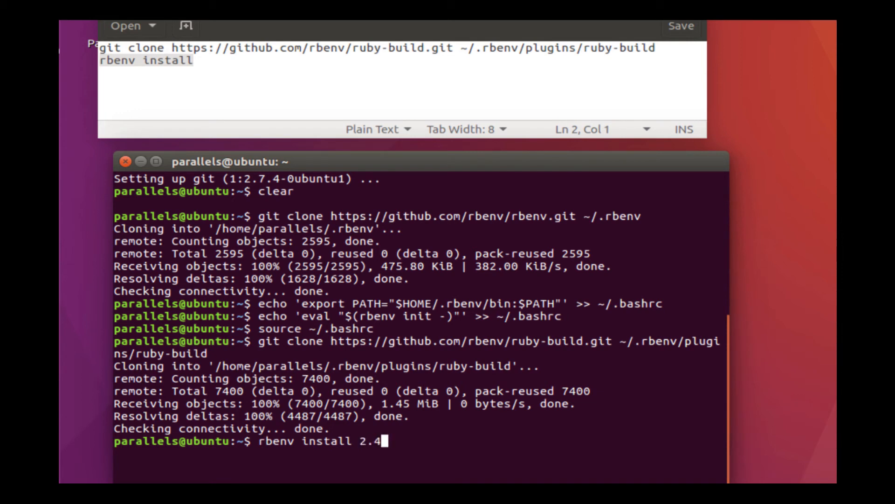
key(Return)
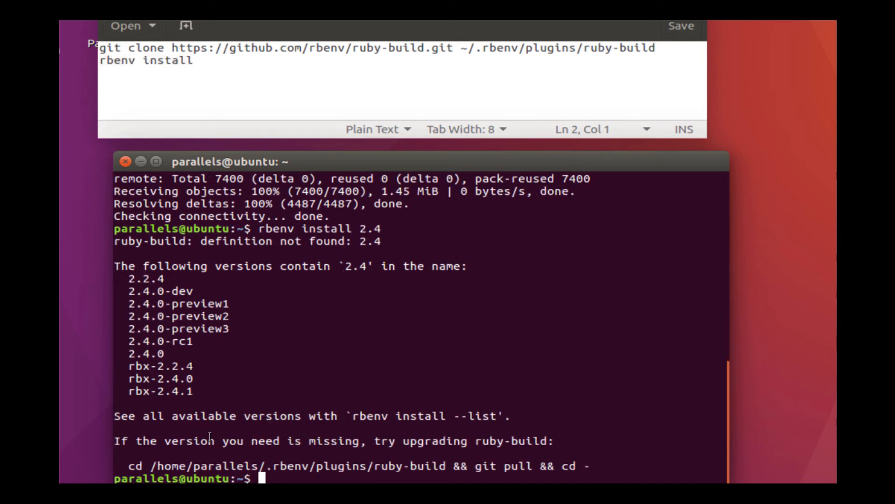
mouse_move(369, 245)
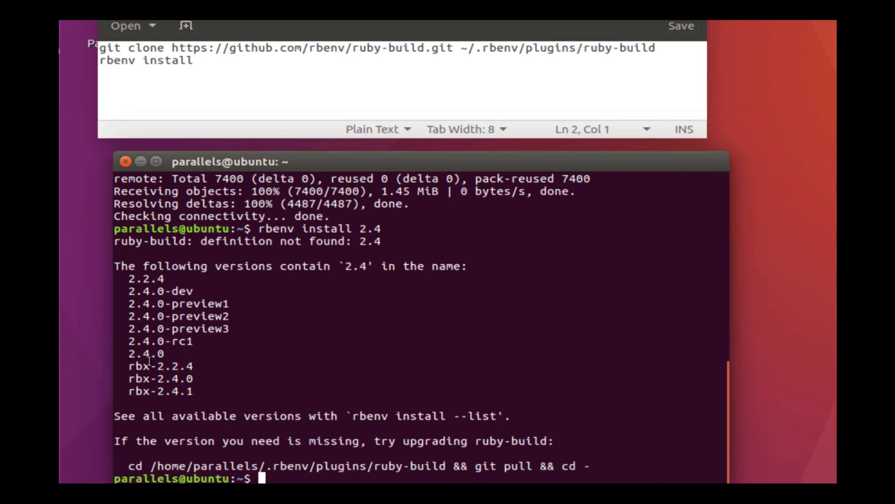
mouse_move(269, 473)
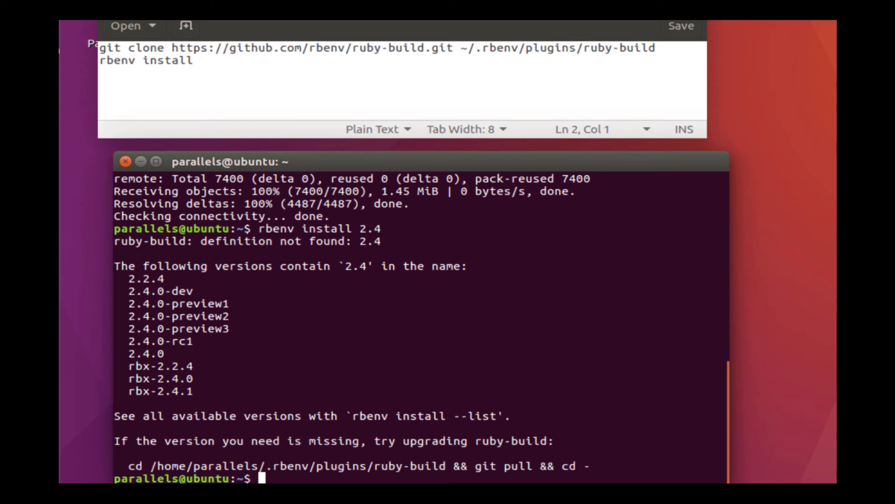
text(rbenv install)
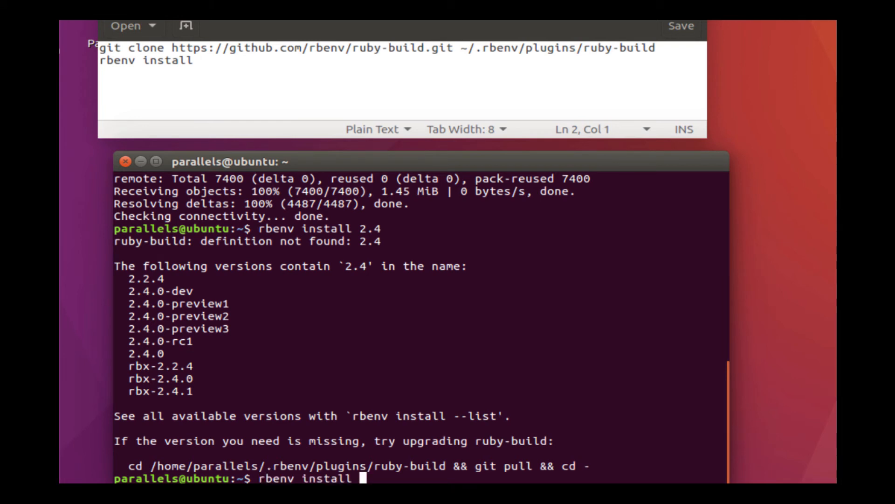
text(2.4.)
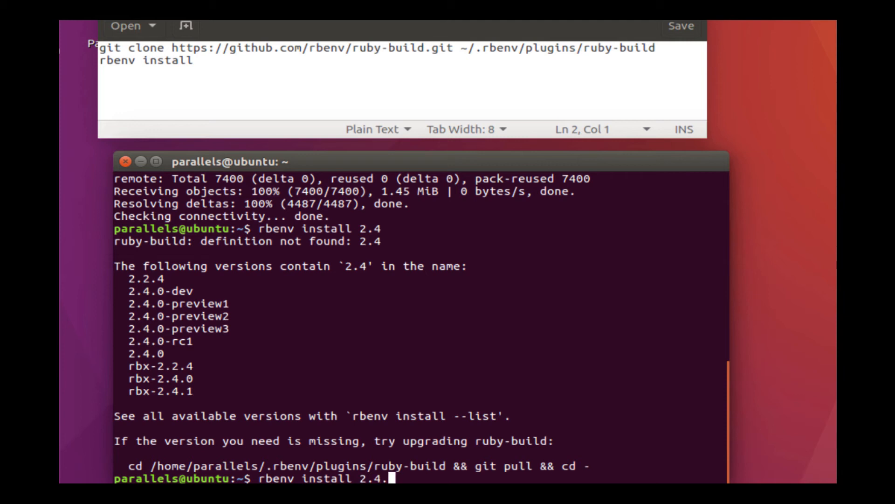
key(Return)
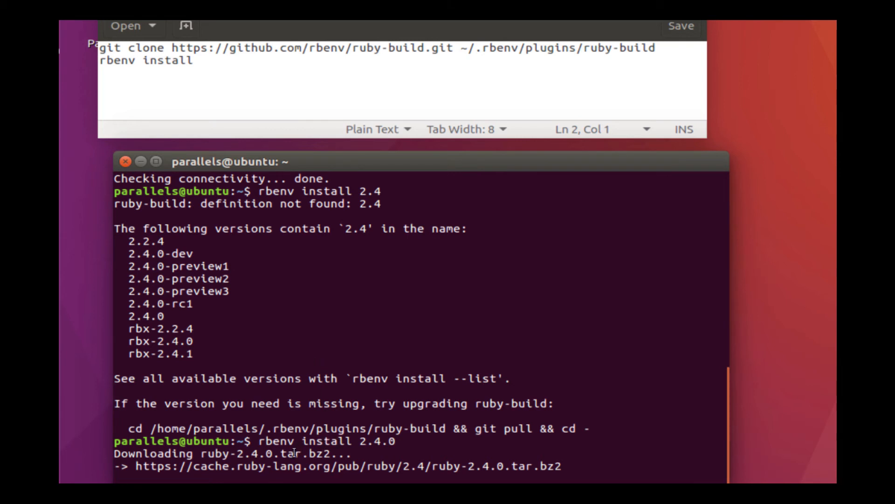
mouse_move(308, 402)
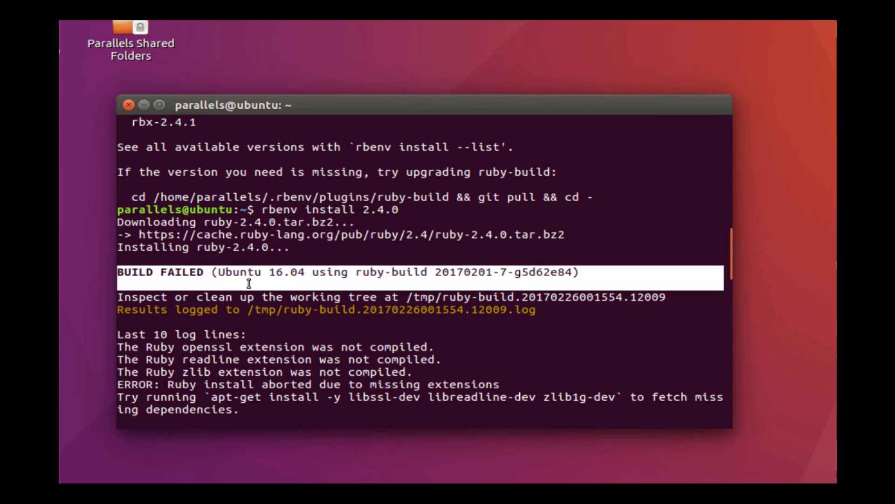
mouse_move(84, 291)
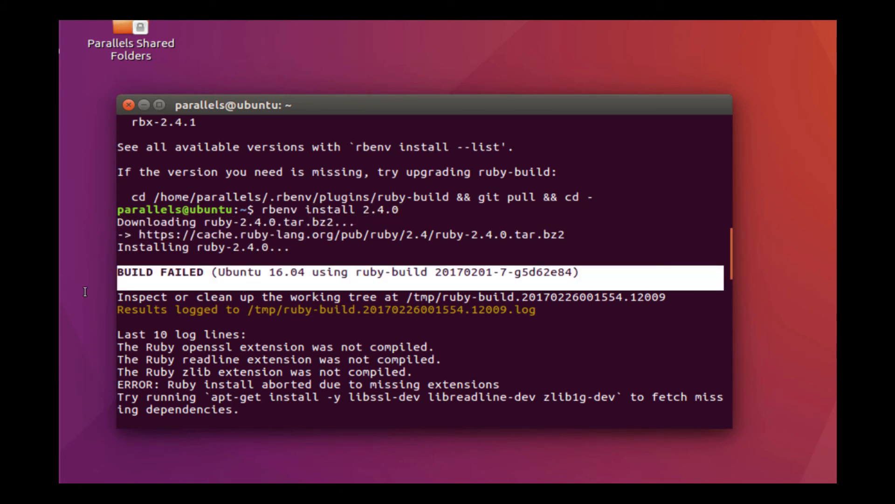
mouse_move(517, 318)
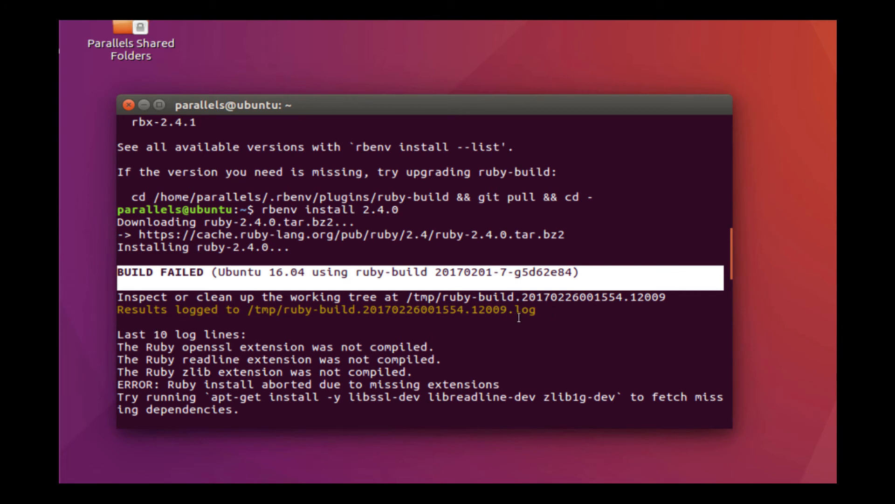
Select the build log file path in the BUILD FAILED output.
double_click(388, 309)
text(sudo apt-get install -y libssl-dev libreadline-dev zlib1g-dev)
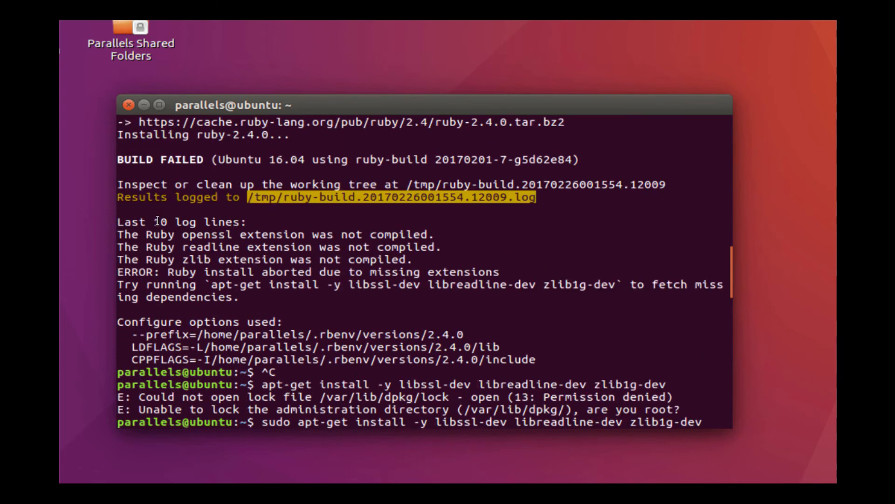
mouse_move(190, 279)
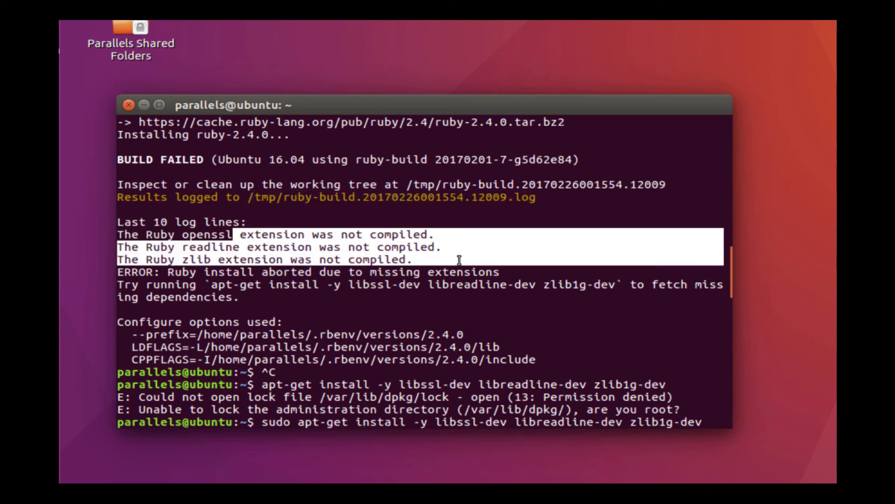
mouse_move(177, 281)
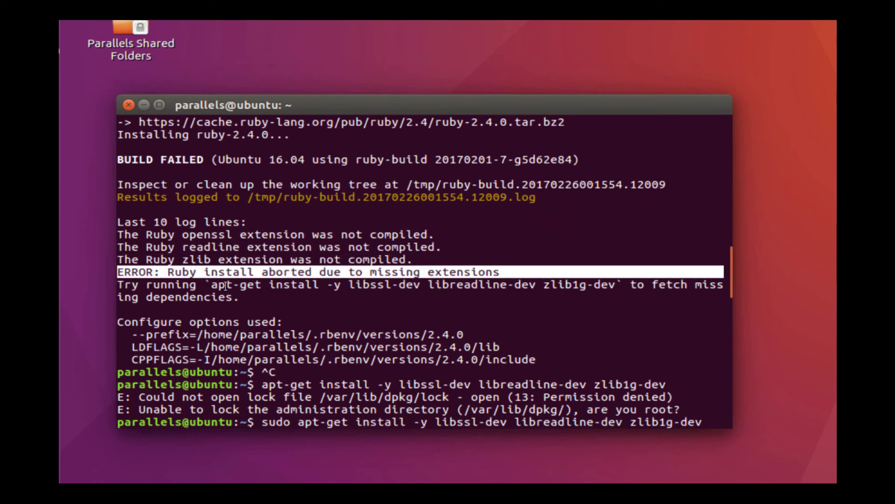
mouse_move(485, 290)
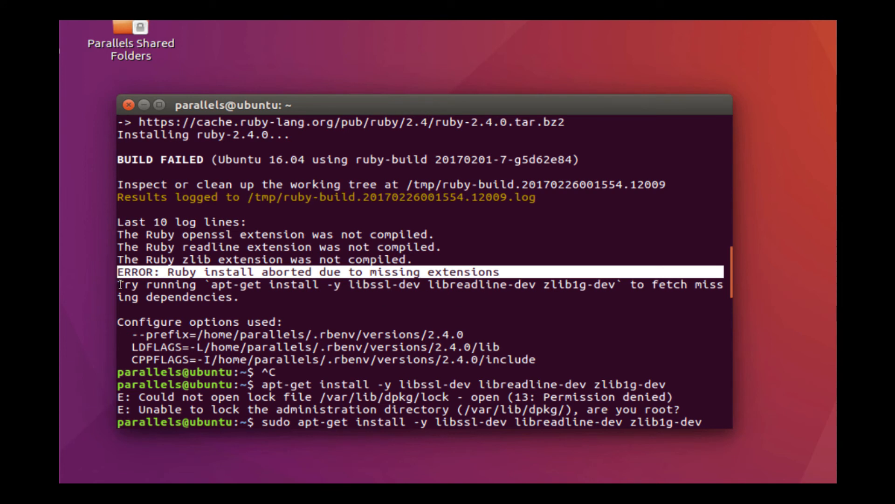
mouse_move(204, 279)
text(rbenv install 2.4.0)
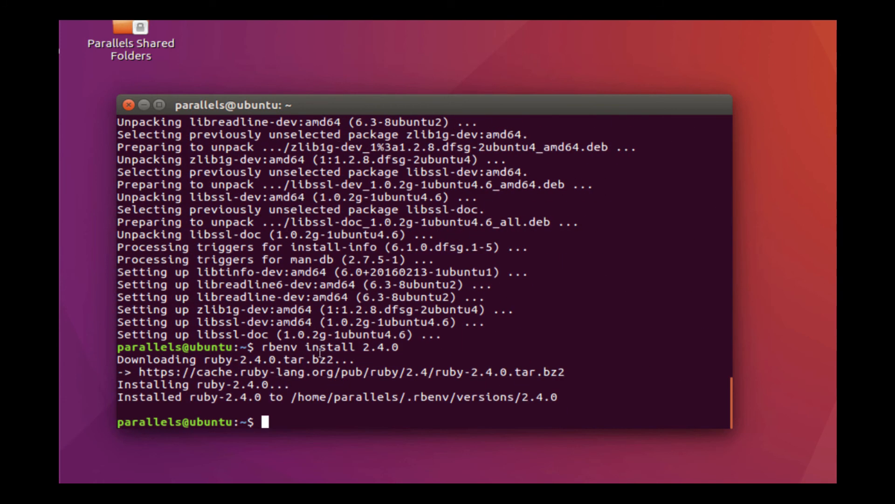
mouse_move(376, 349)
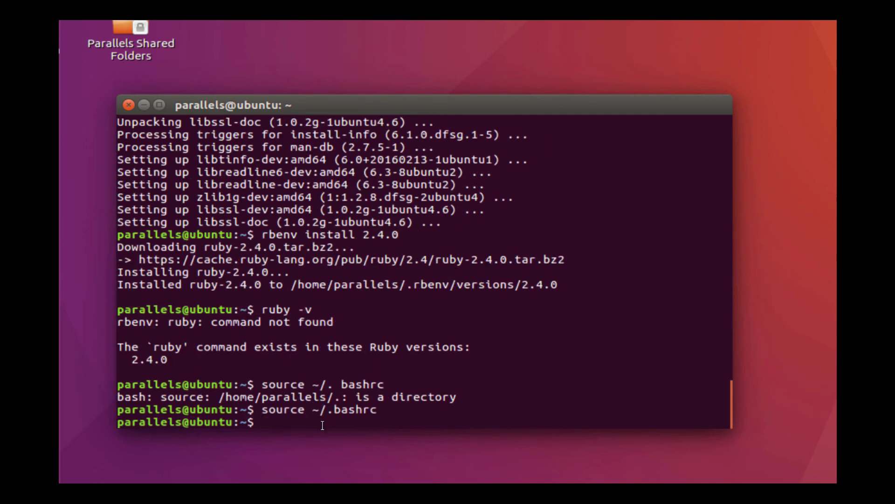
Make Ruby 2.4.0 the global rbenv version and confirm ruby -v reports 2.4.0p0.
text(ruby -v)
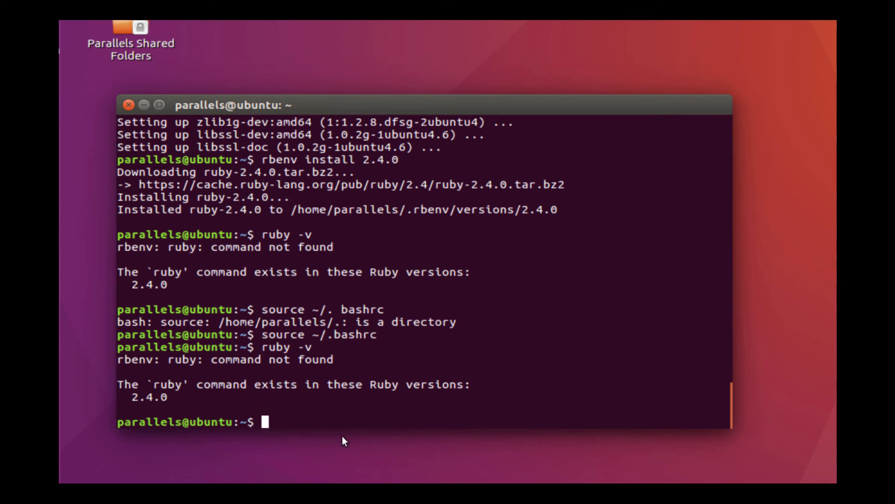
text(r)
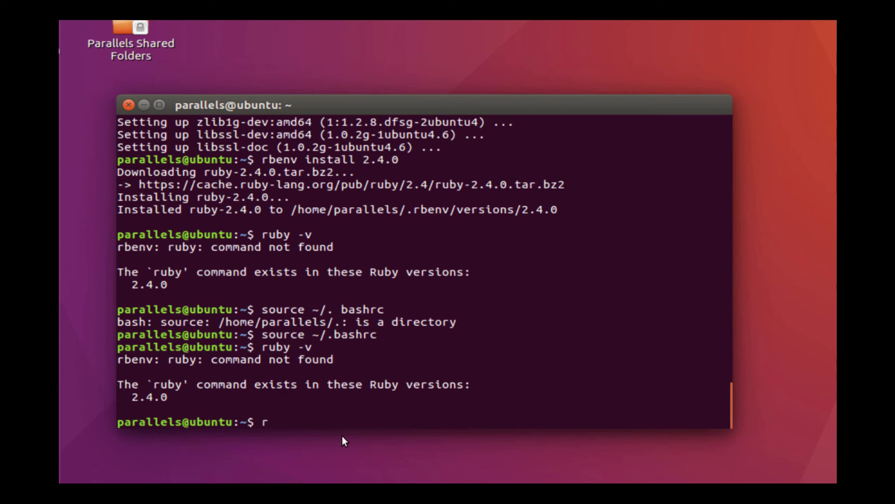
text(benv gl)
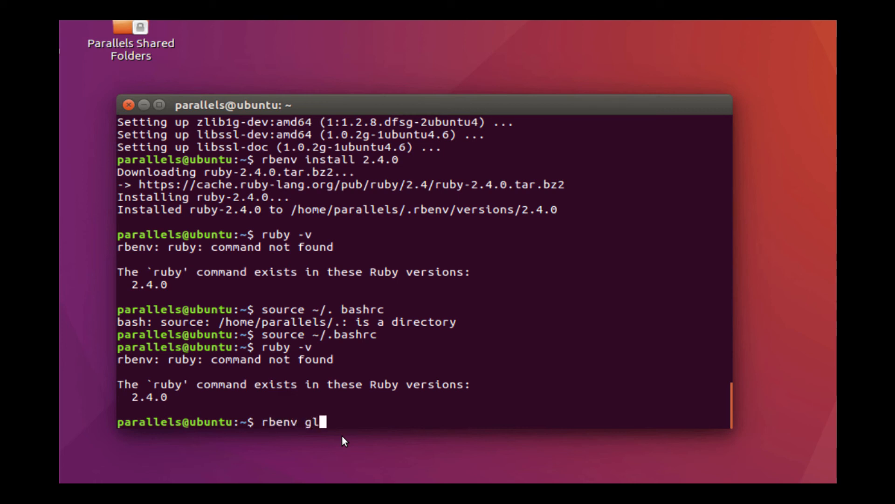
text(obal)
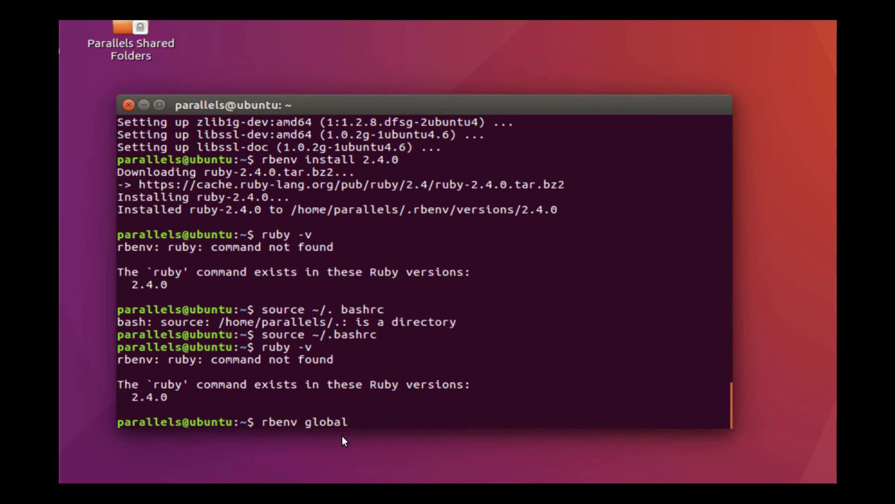
text(2.4.0)
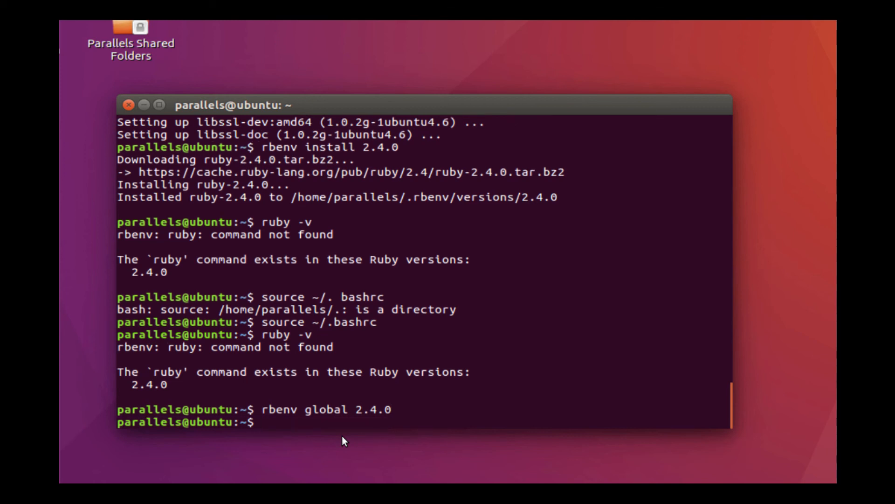
text(ruby -vb)
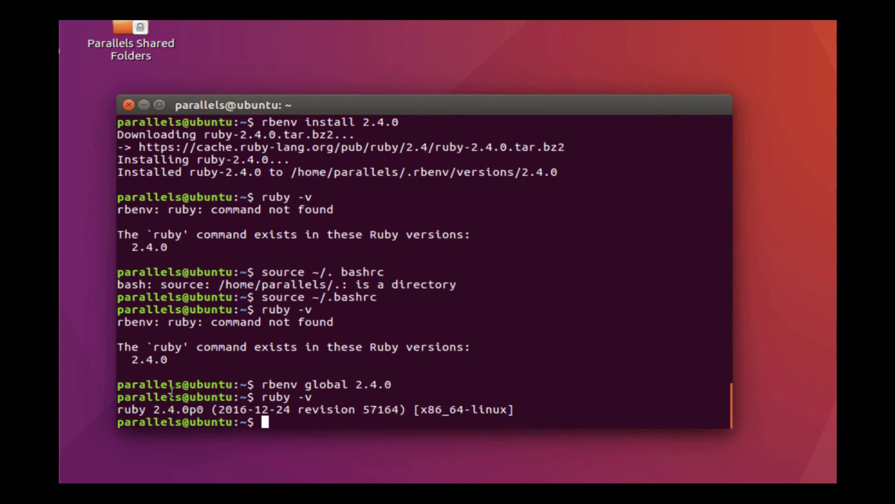
drag(120, 410, 205, 410)
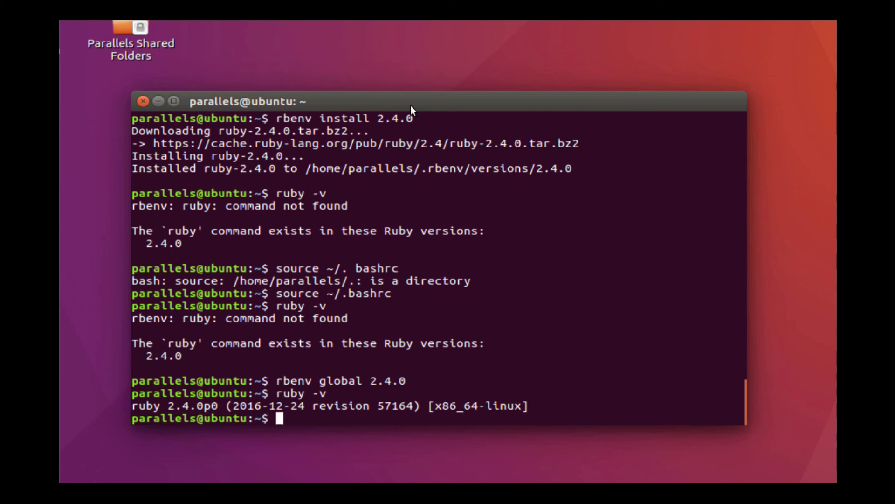
Install Rails 5.0.1 with gem install rails, ending with 36 gems installed.
text(gem)
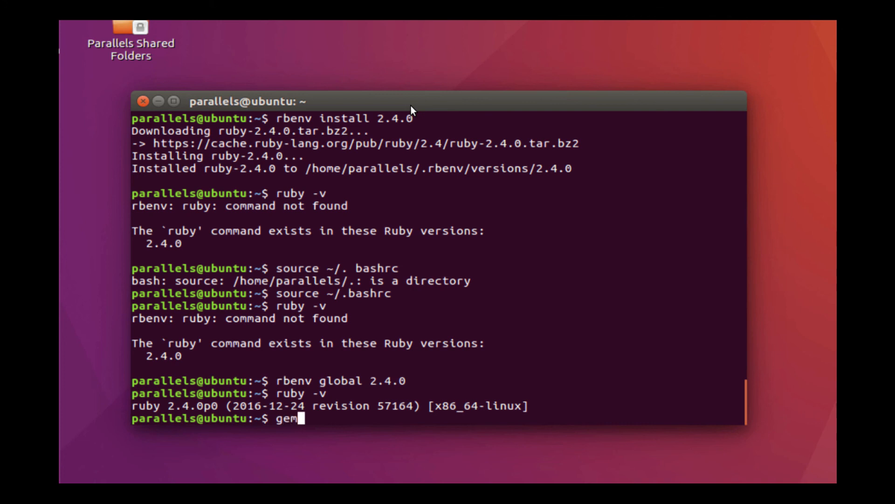
text(install)
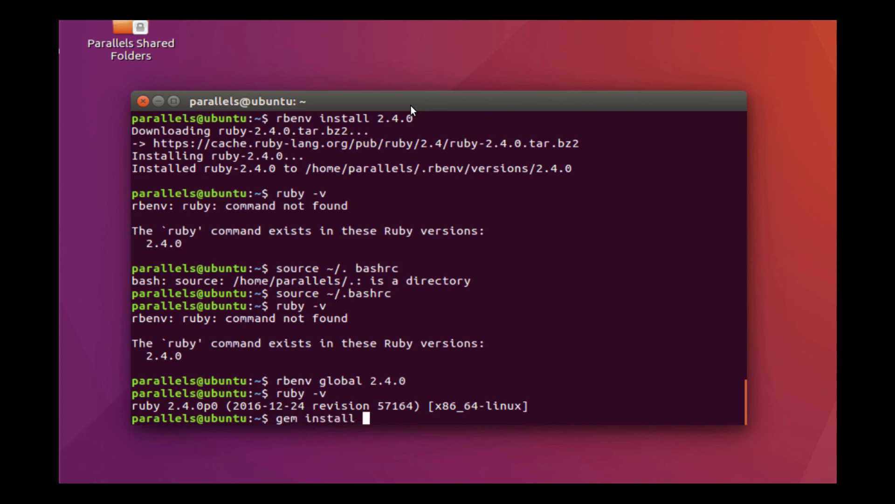
text(rails)
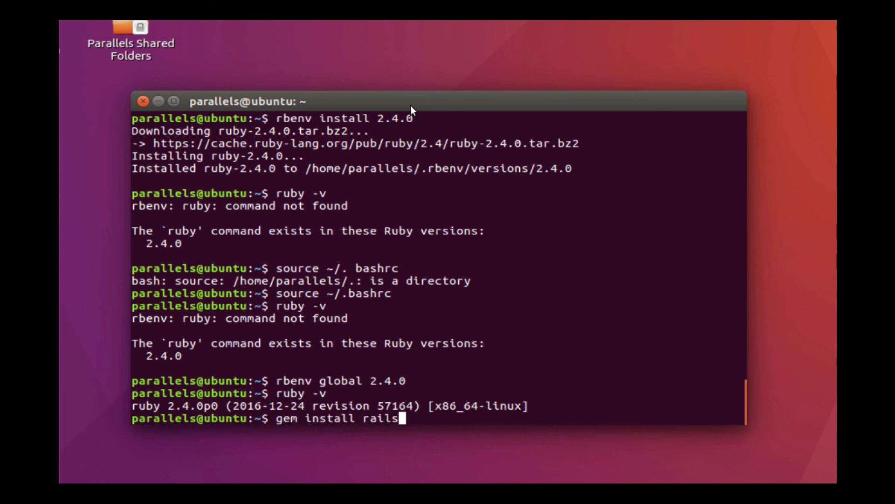
key(Return)
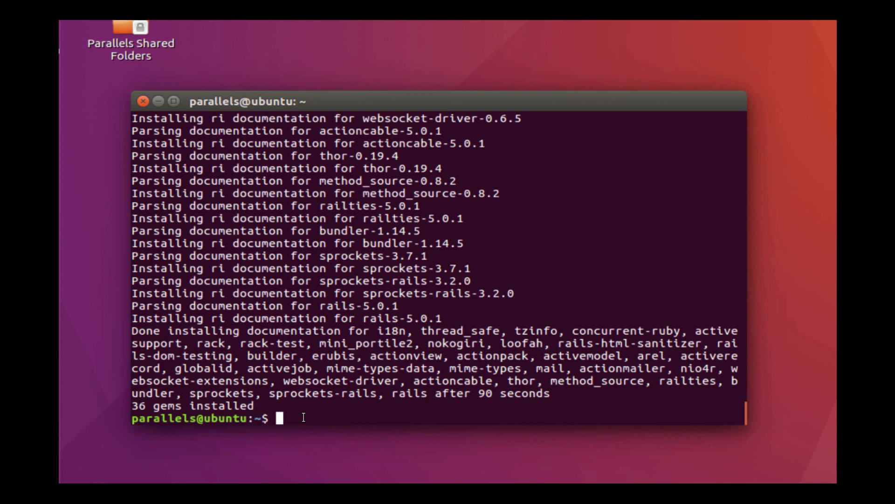
Rehash rbenv shims and confirm rails --version reports Rails 5.0.1.
text(rbenv rehash)
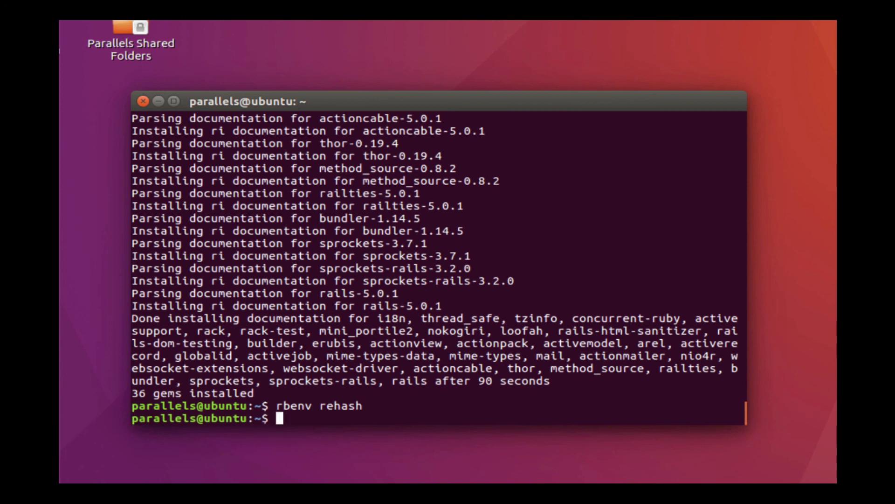
text(rai)
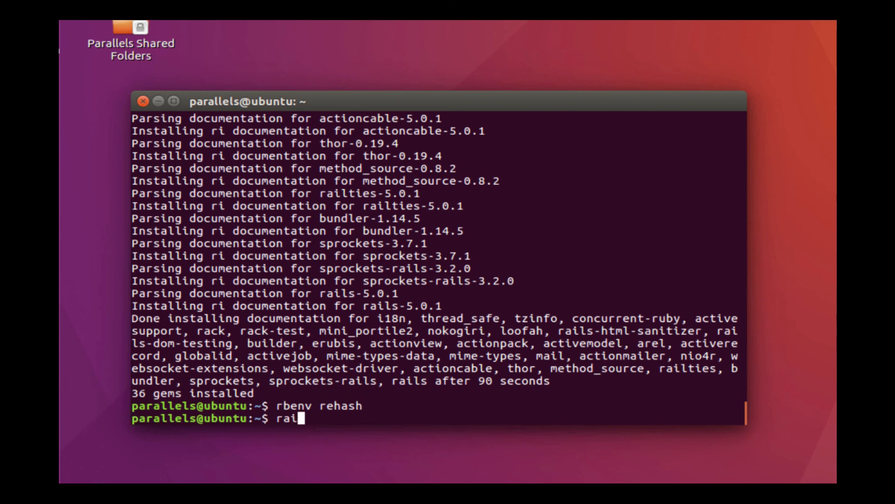
text(ls --version)
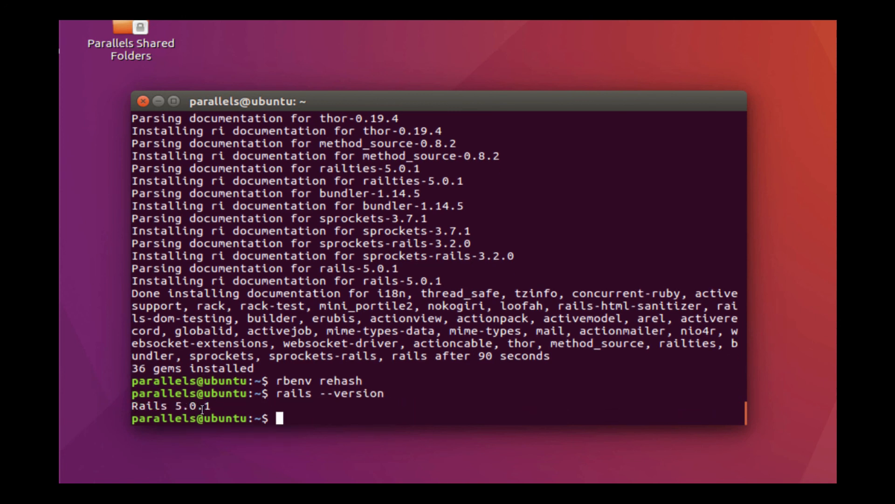
text(ru)
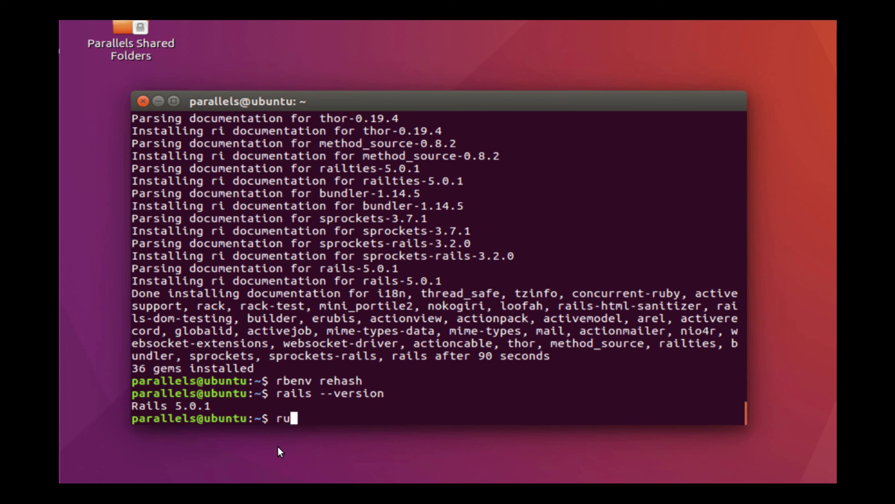